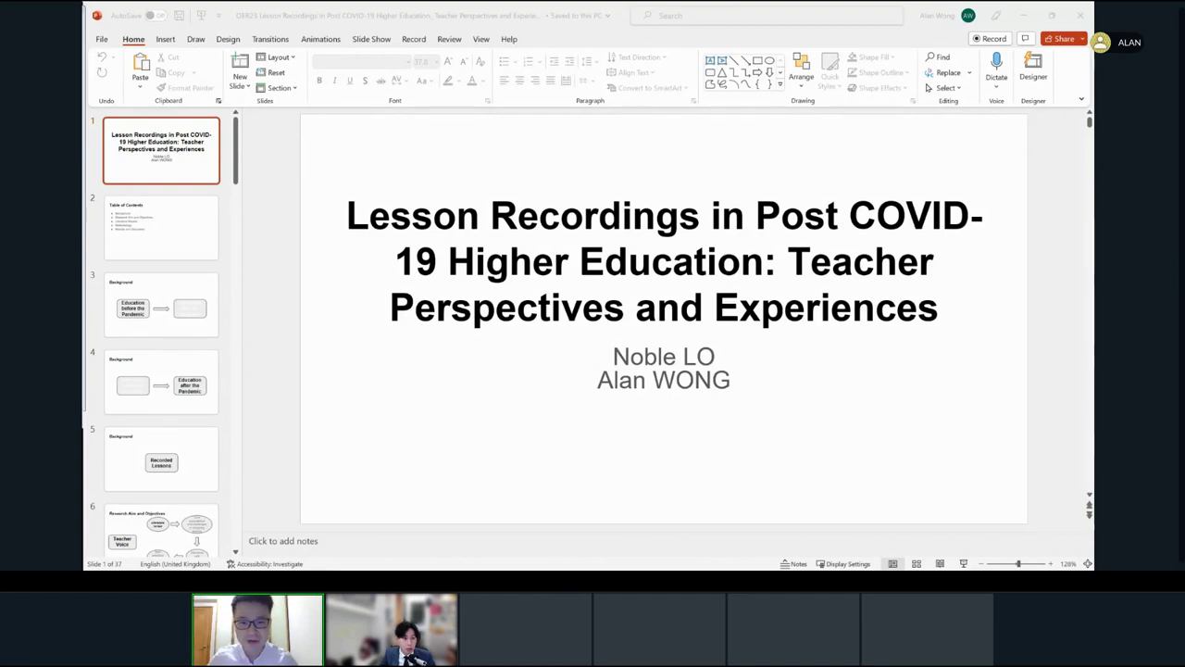
{"action": "mouse_move", "coordinate": [391, 628]}
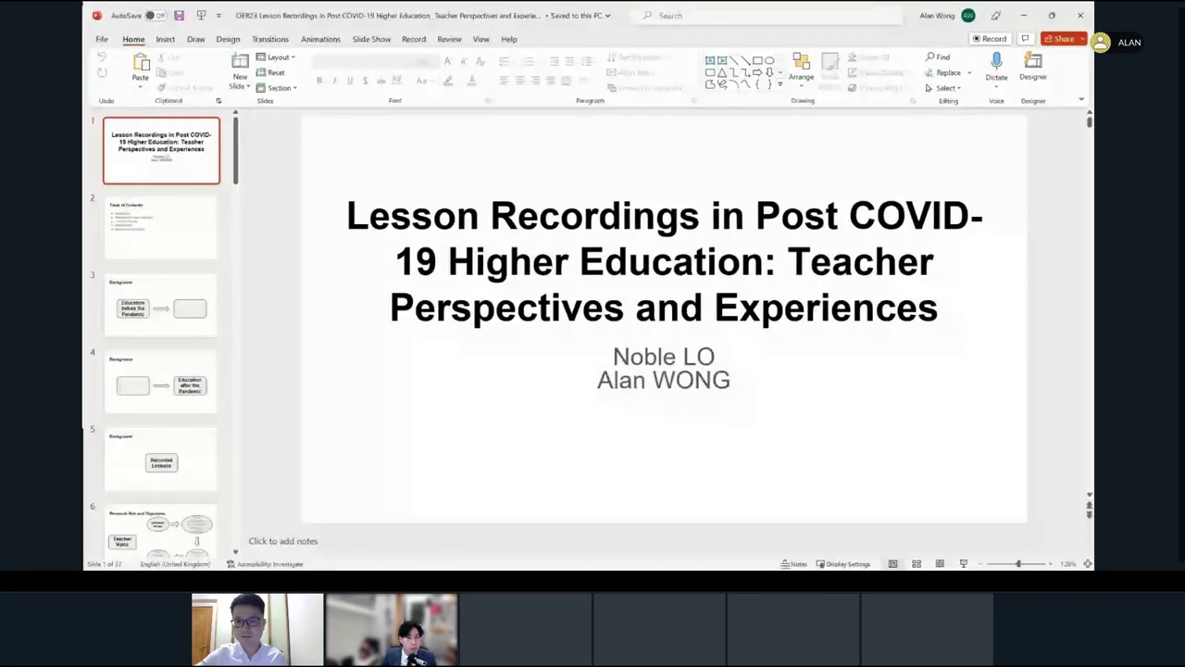
- Start the slideshow from the beginning and advance to the Table of Contents slide
{"action": "key", "text": "F5"}
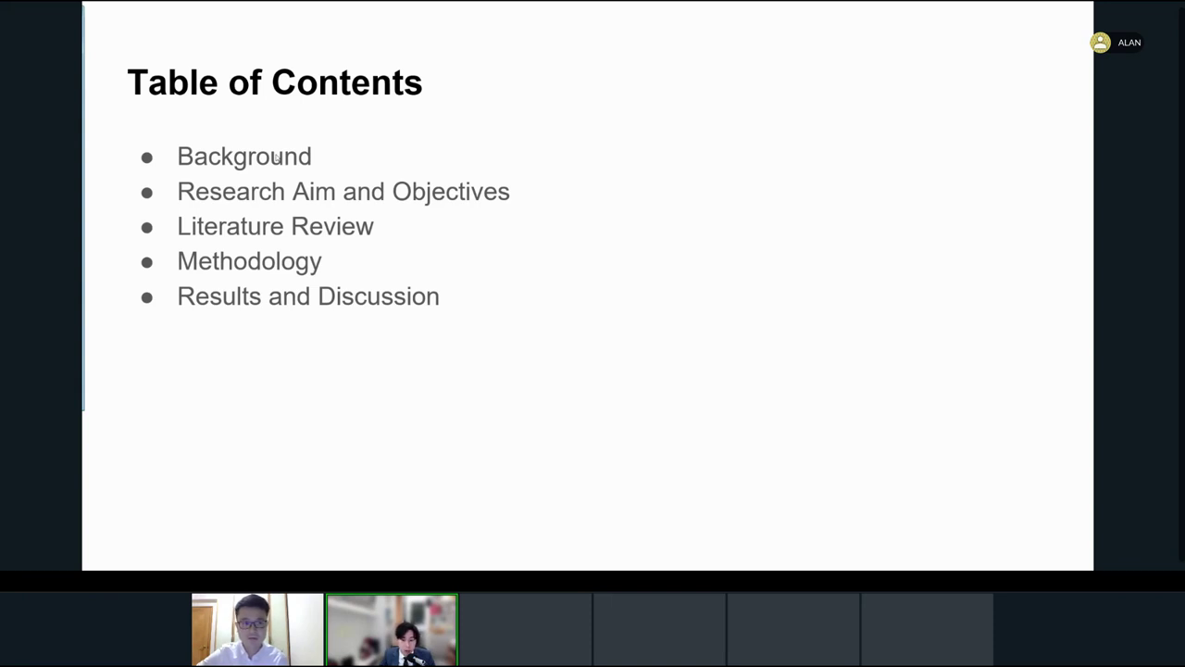
{"action": "mouse_move", "coordinate": [89, 185]}
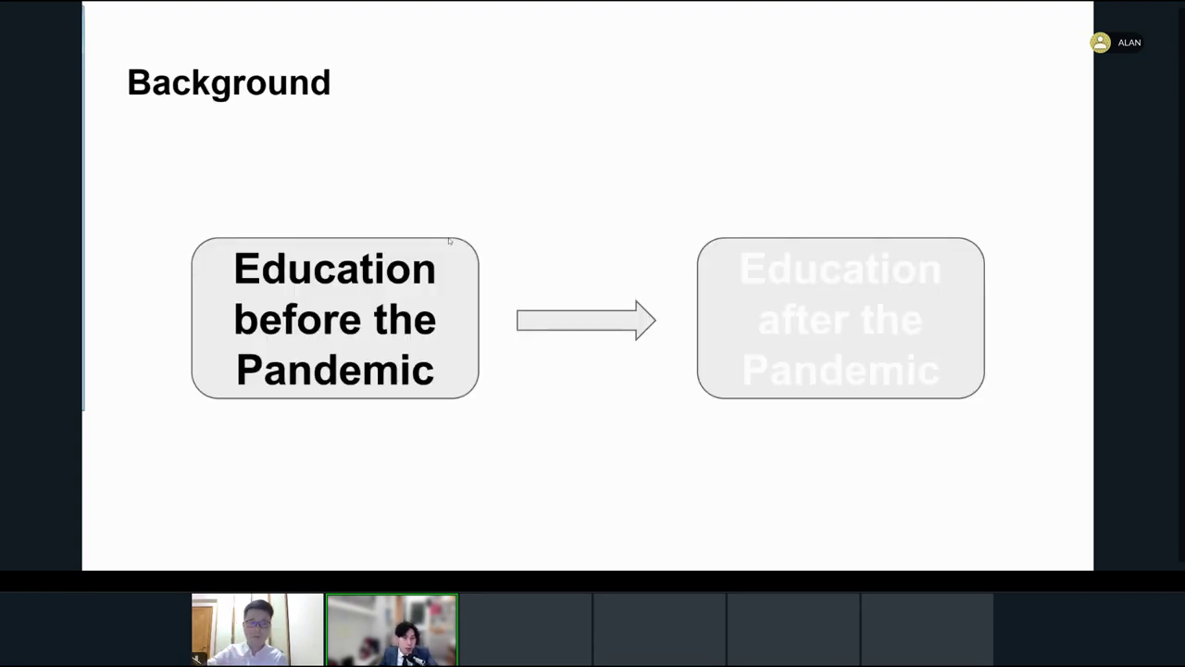
{"action": "mouse_move", "coordinate": [234, 234]}
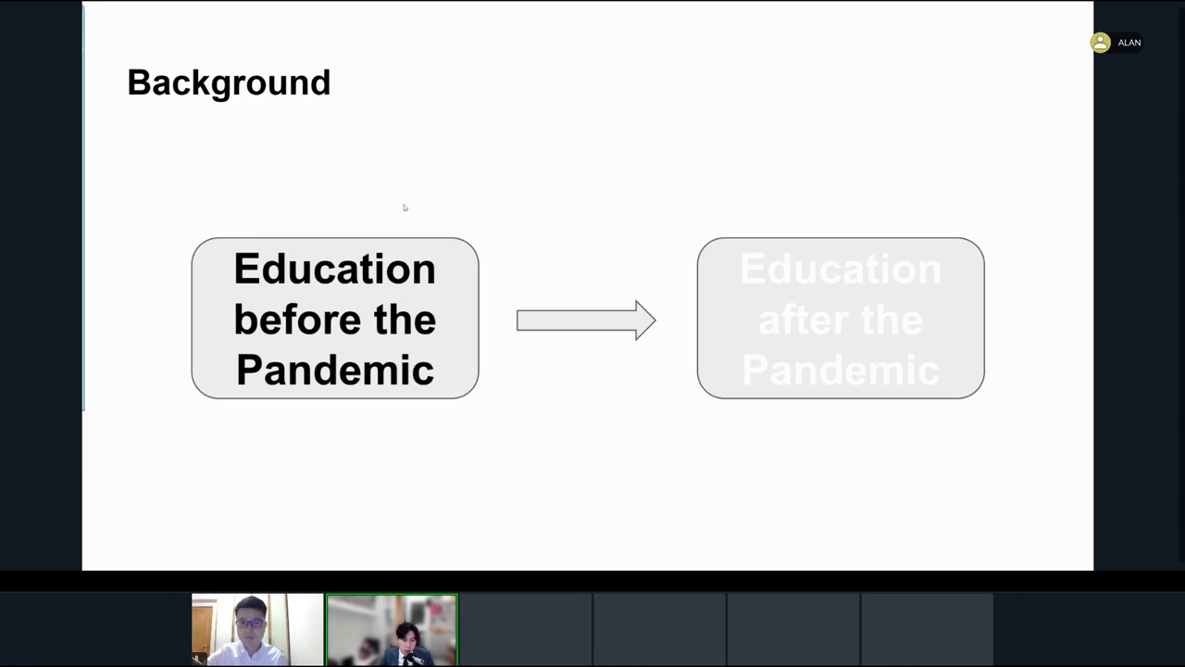
{"action": "mouse_move", "coordinate": [285, 195]}
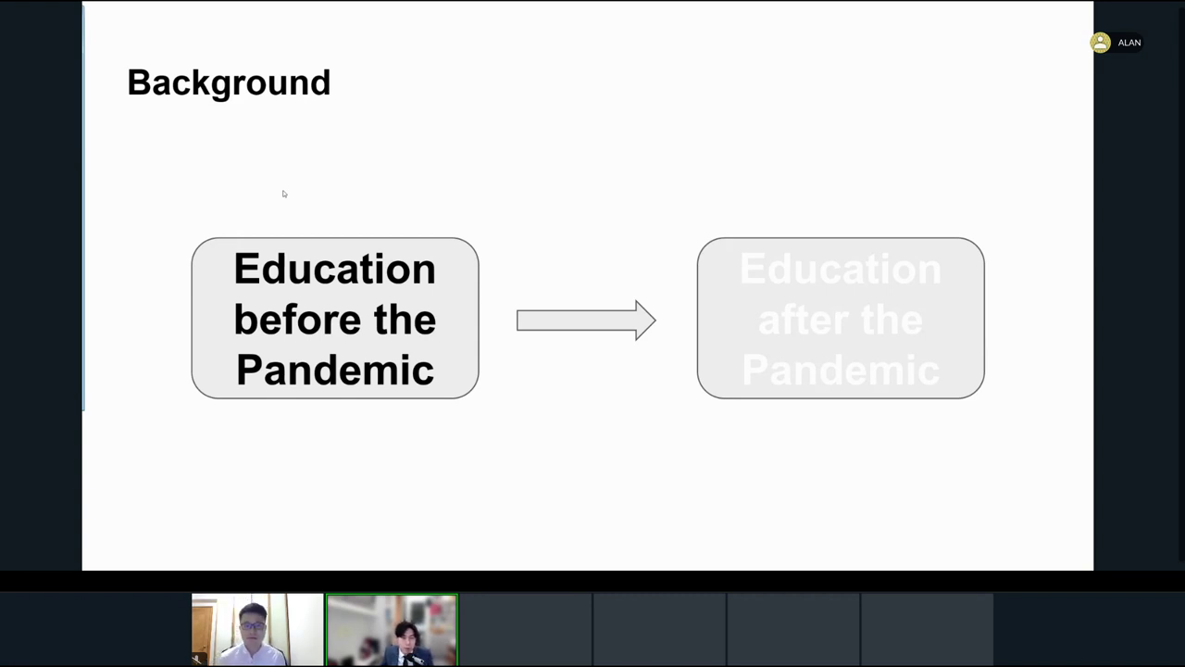
{"action": "mouse_move", "coordinate": [307, 194]}
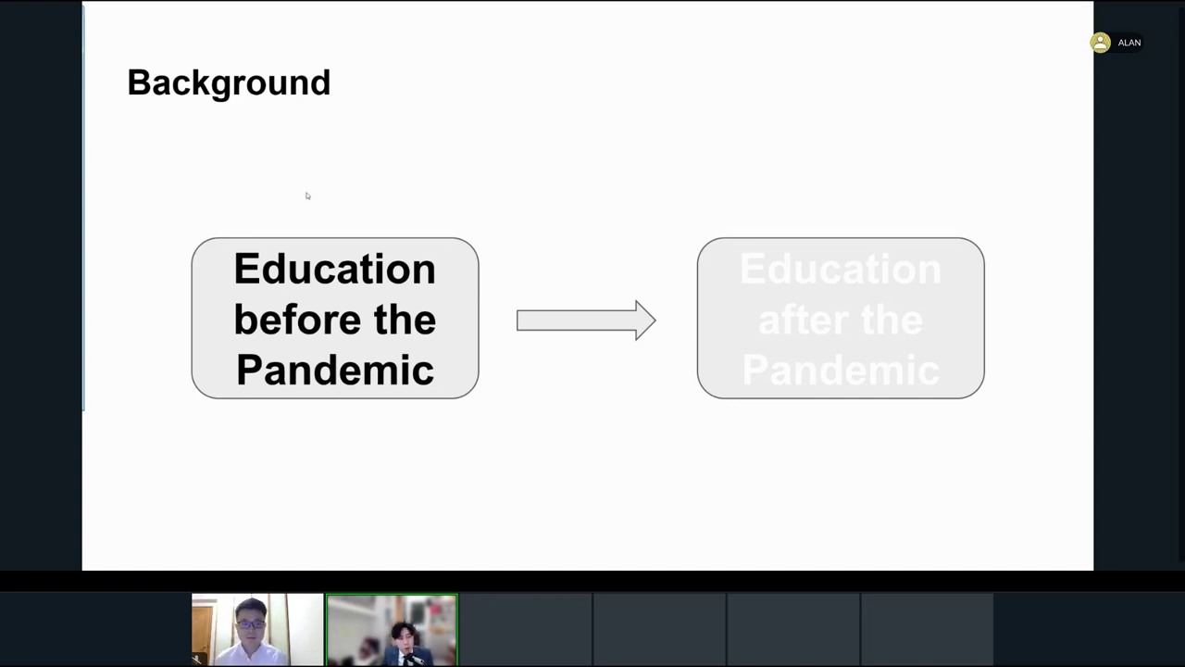
{"action": "mouse_move", "coordinate": [311, 198]}
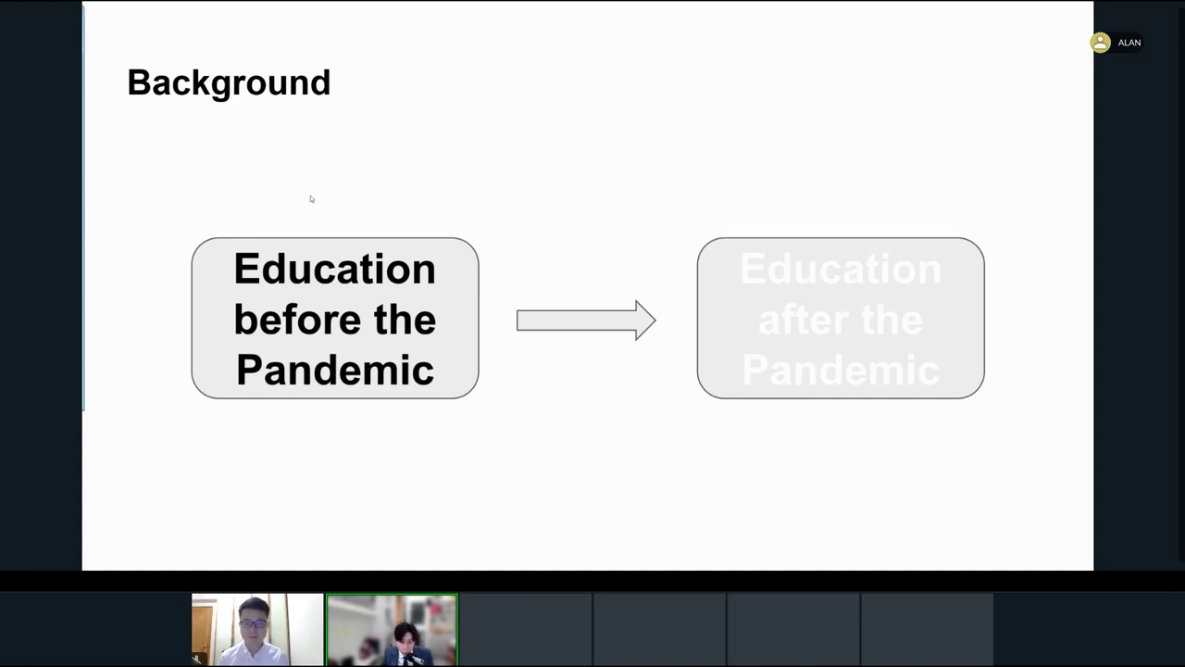
{"action": "mouse_move", "coordinate": [163, 193]}
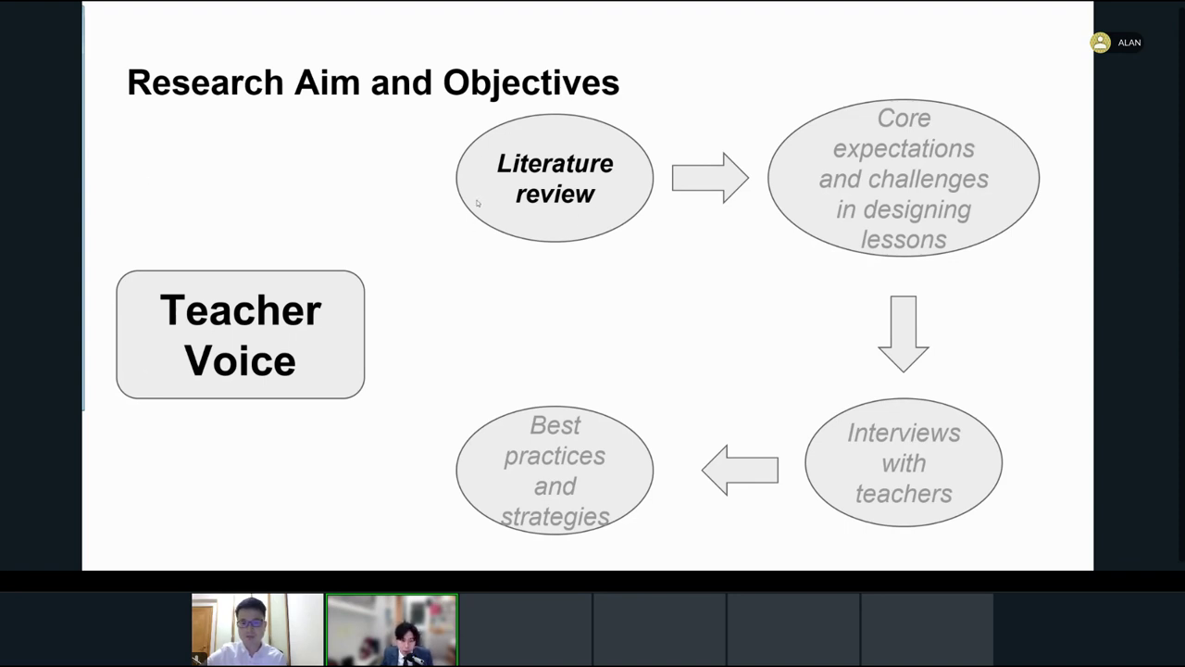
{"action": "mouse_move", "coordinate": [589, 248]}
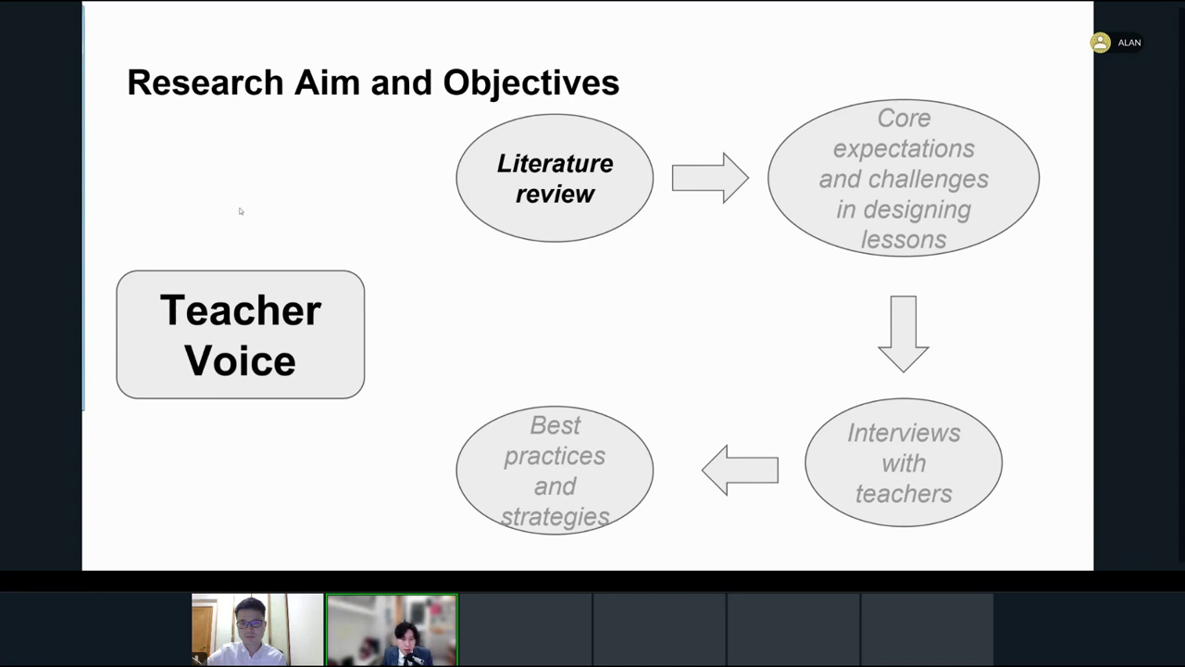
{"action": "mouse_move", "coordinate": [725, 113]}
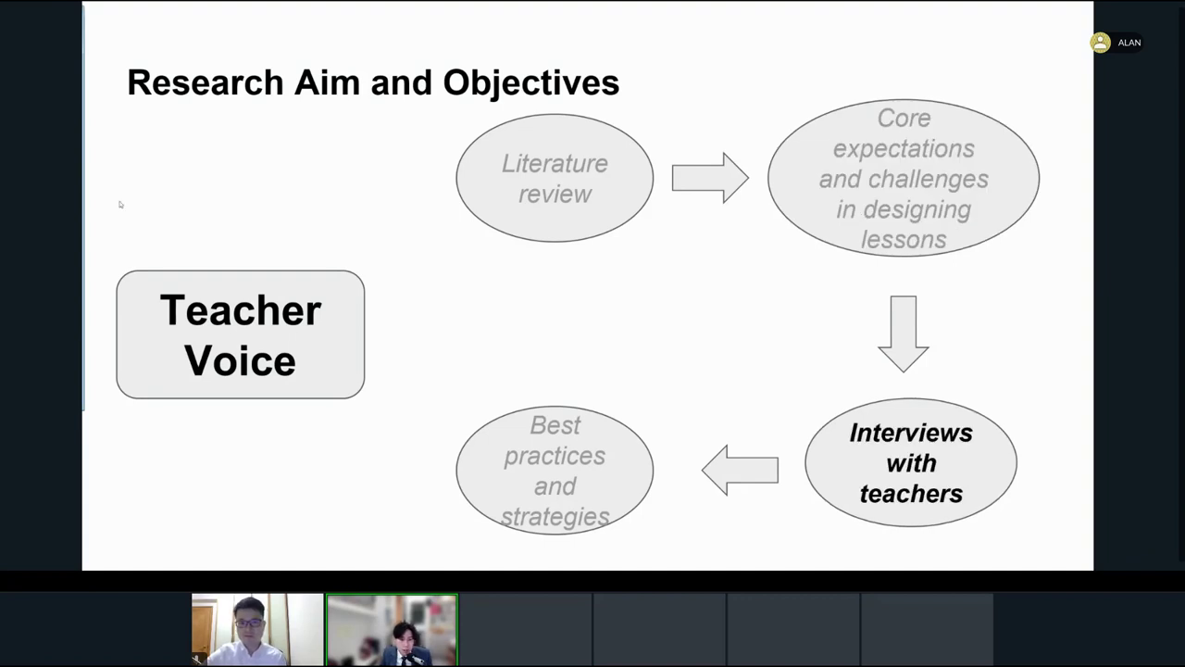
{"action": "mouse_move", "coordinate": [666, 264]}
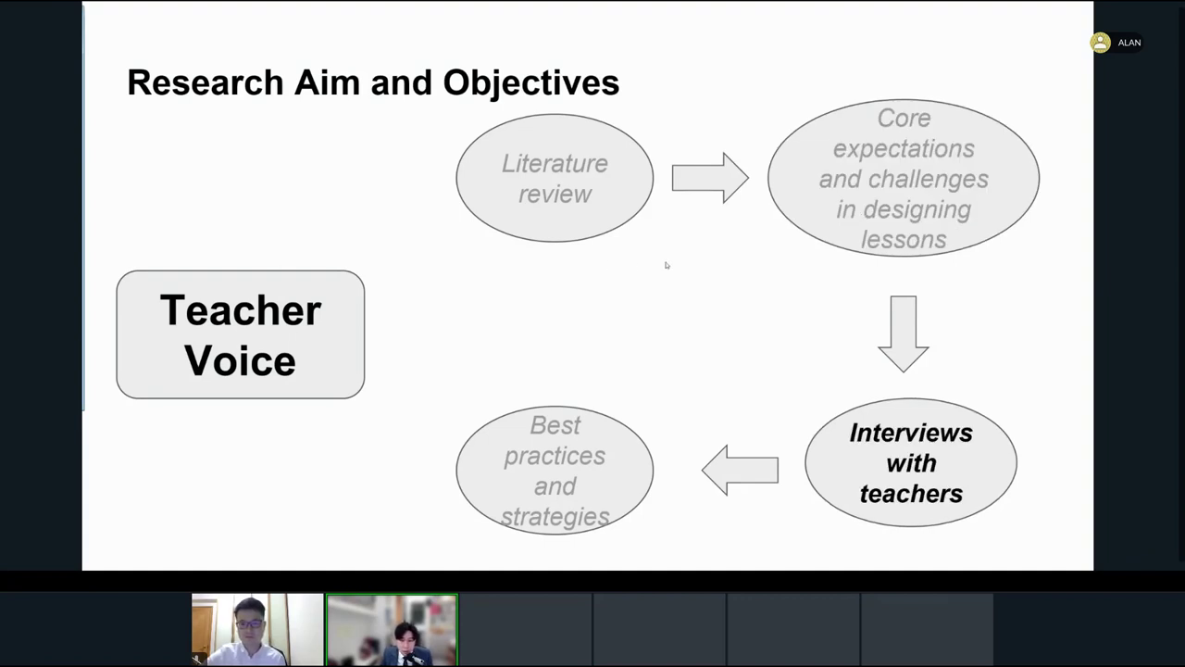
{"action": "mouse_move", "coordinate": [885, 367]}
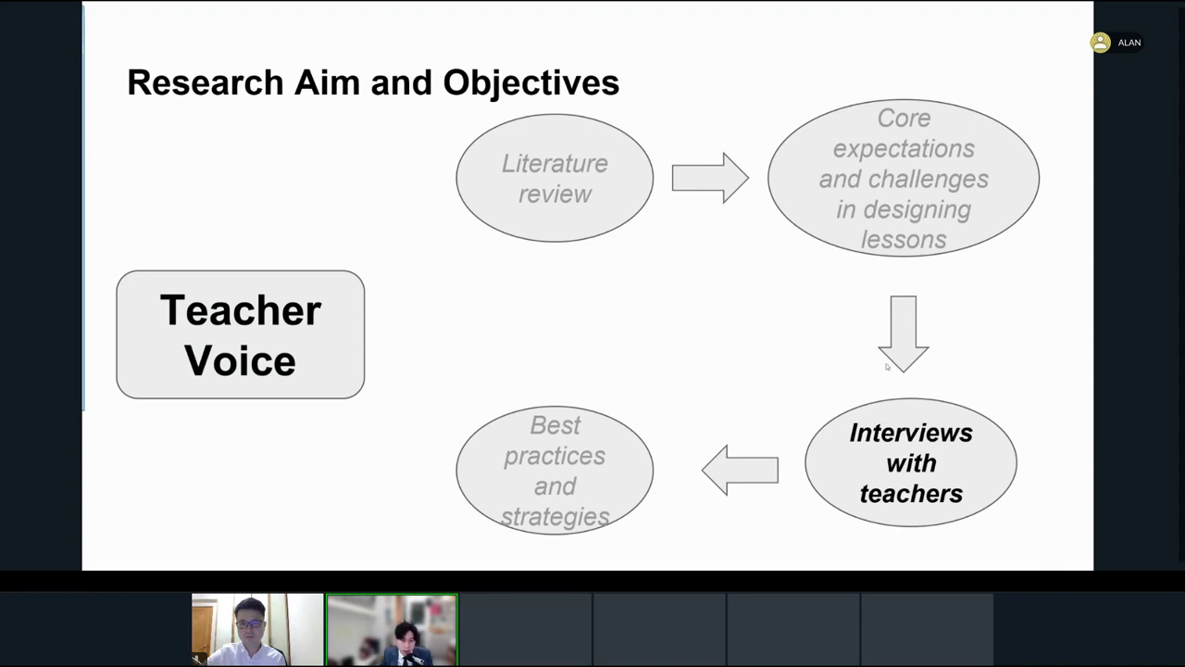
{"action": "mouse_move", "coordinate": [856, 304]}
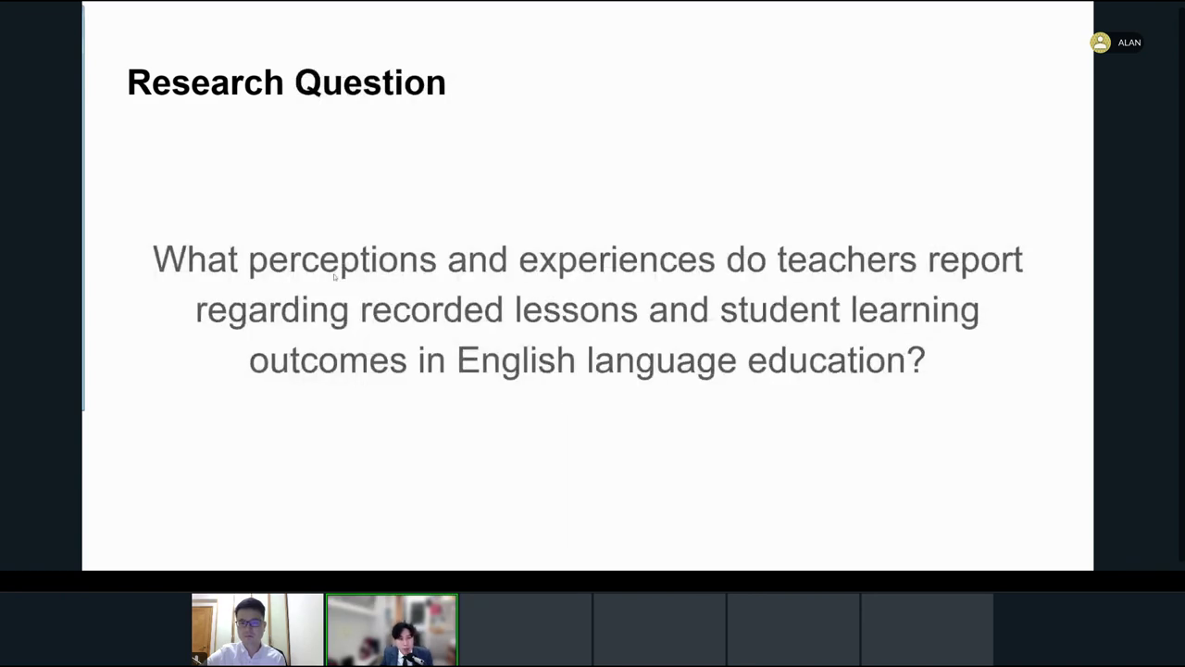
{"action": "mouse_move", "coordinate": [185, 298]}
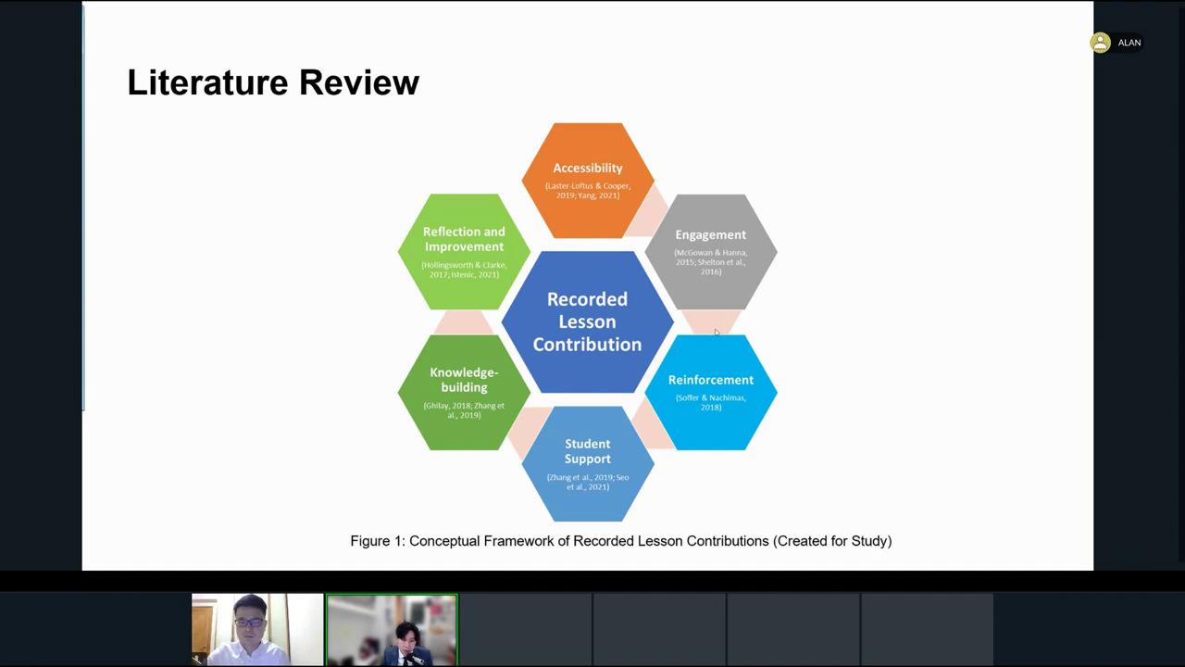
{"action": "mouse_move", "coordinate": [700, 304]}
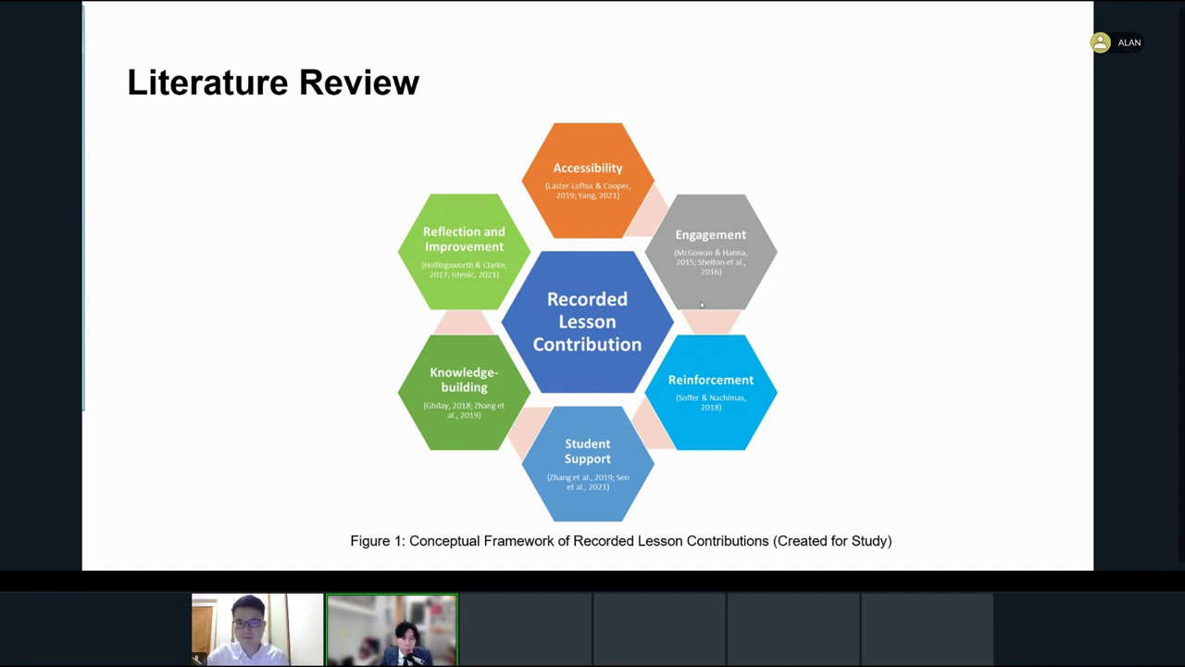
{"action": "mouse_move", "coordinate": [267, 433]}
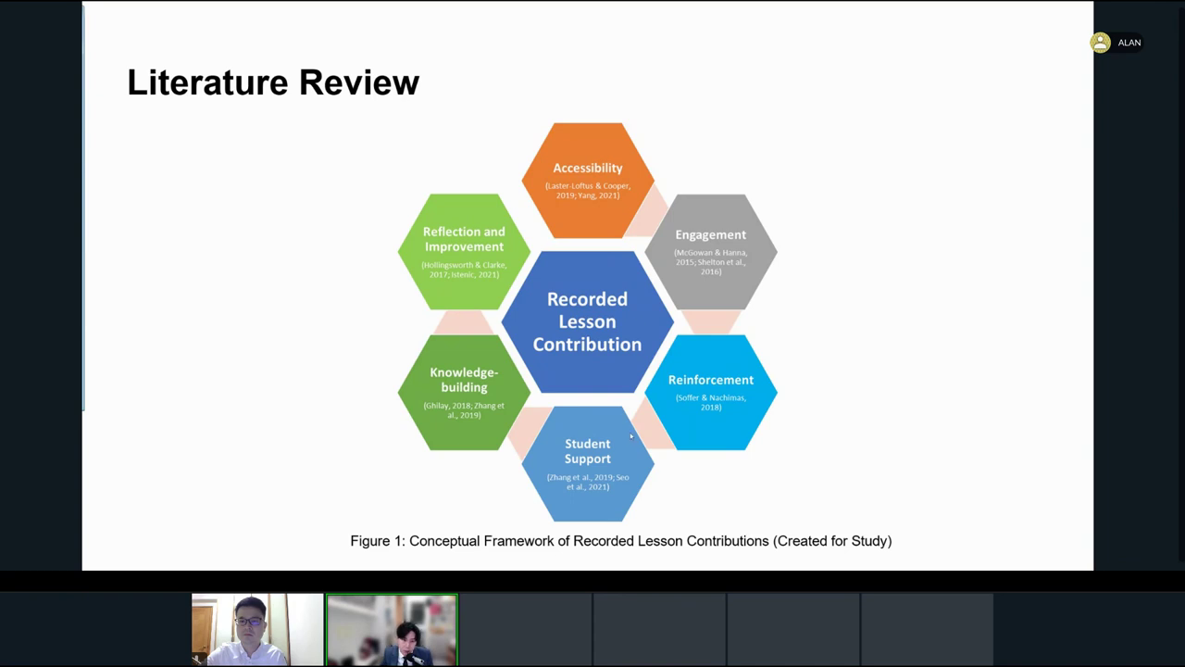
{"action": "mouse_move", "coordinate": [374, 347]}
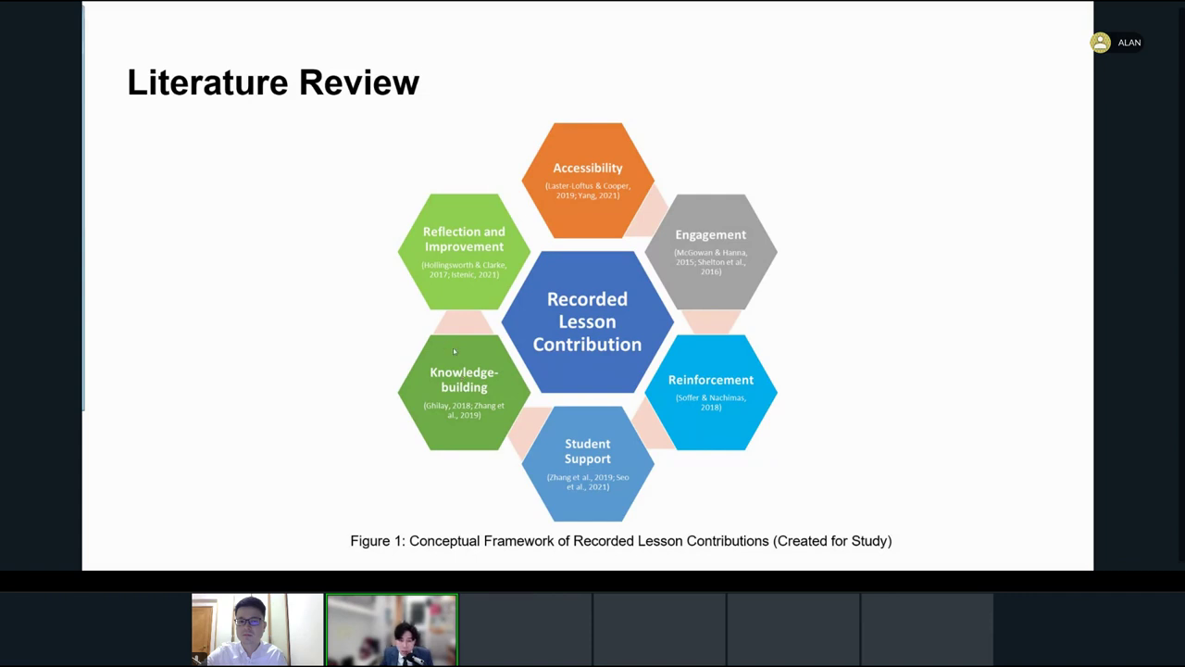
{"action": "mouse_move", "coordinate": [477, 415]}
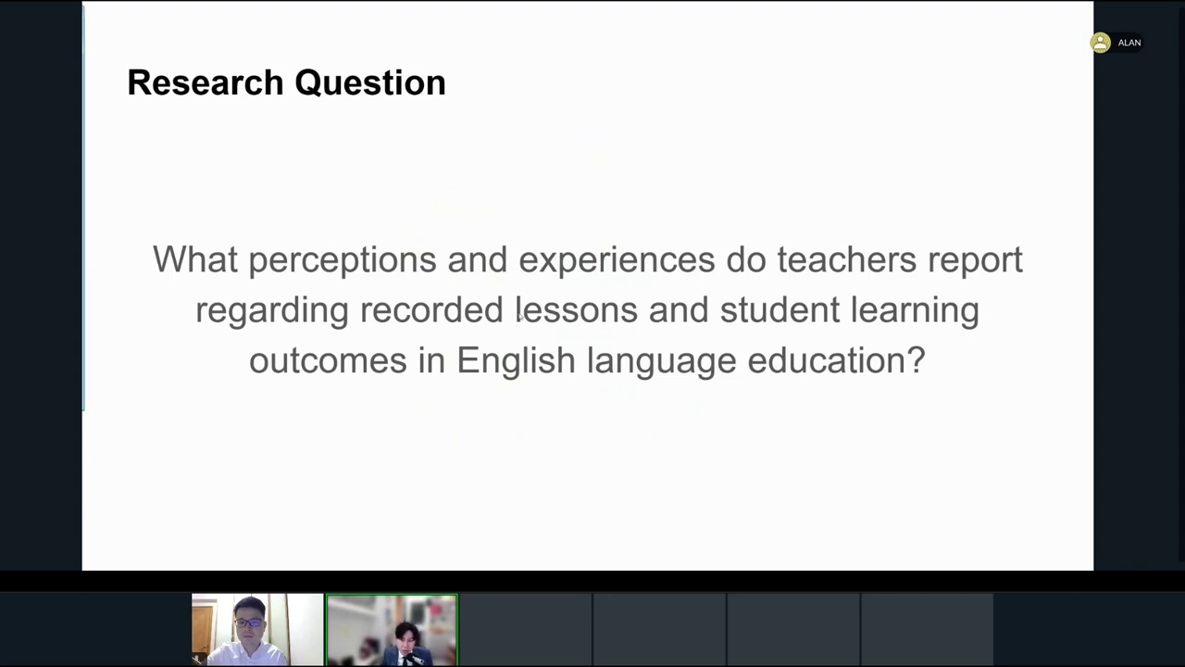
{"action": "mouse_move", "coordinate": [554, 331]}
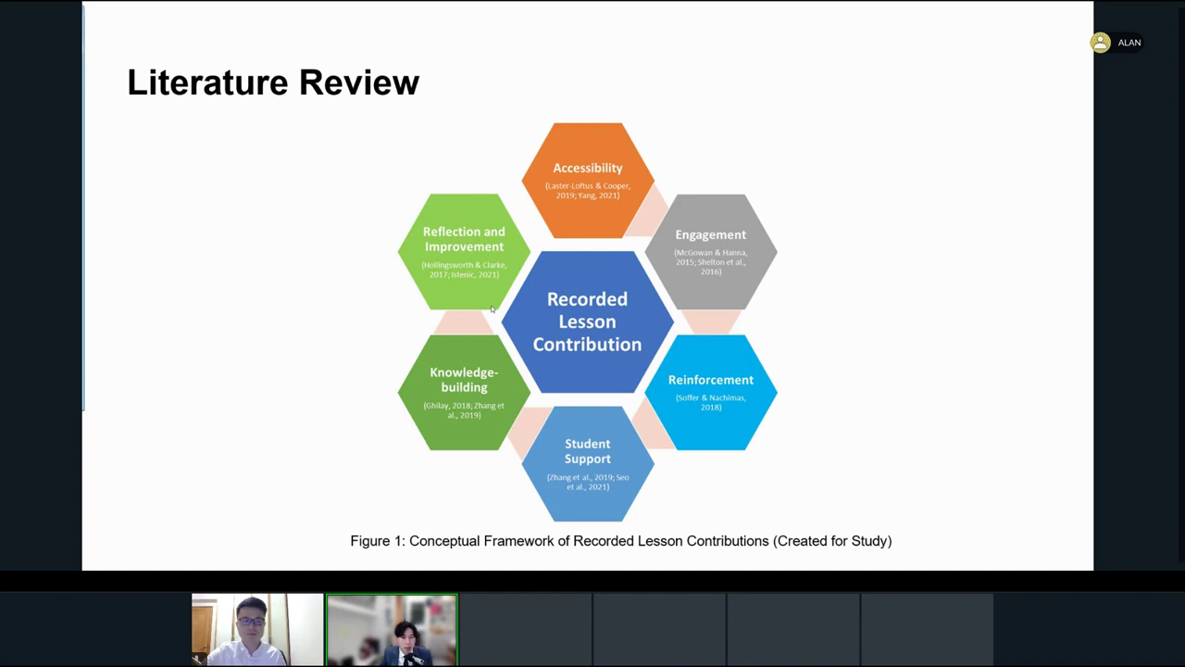
{"action": "mouse_move", "coordinate": [182, 259]}
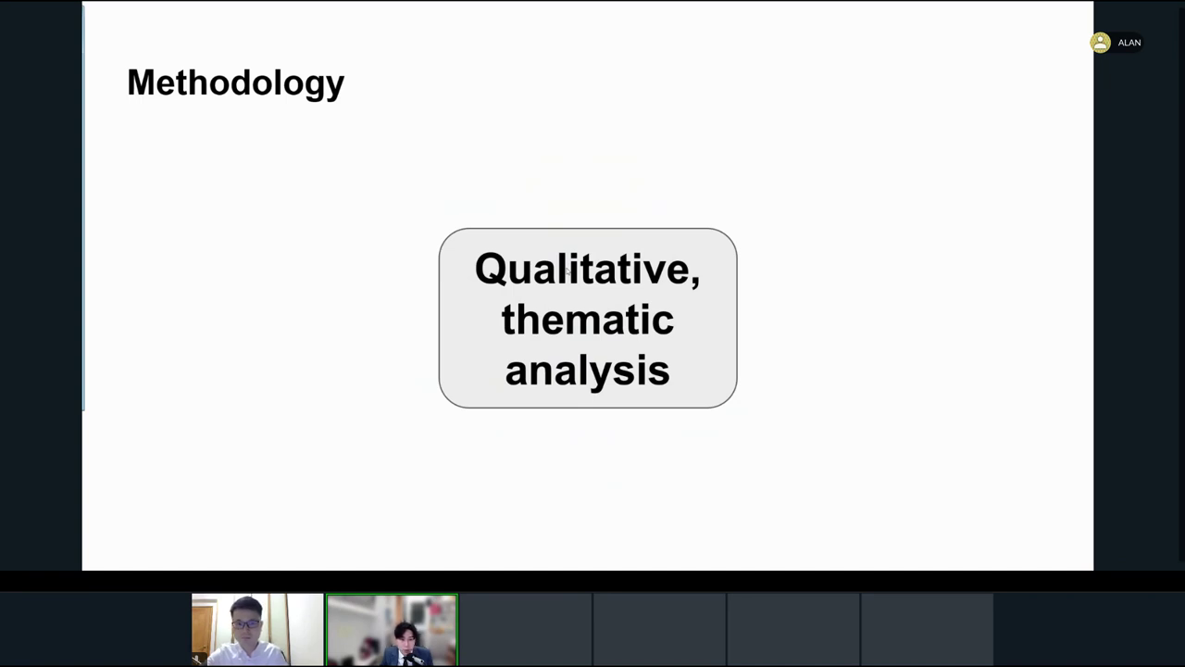
{"action": "mouse_move", "coordinate": [287, 237]}
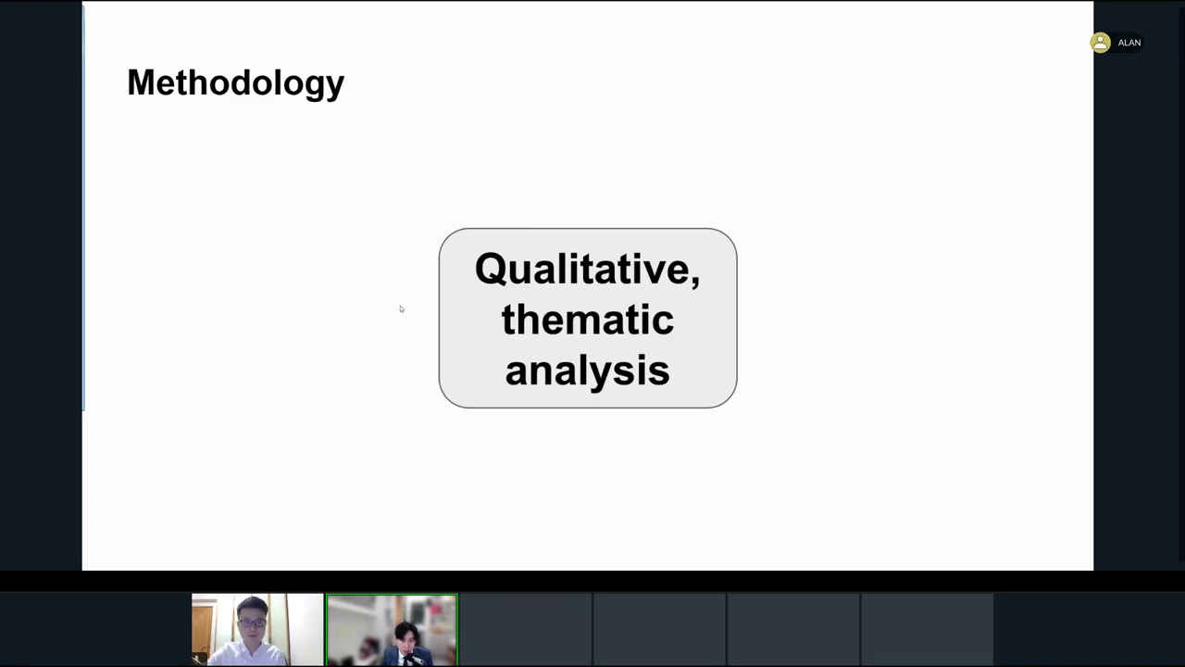
{"action": "mouse_move", "coordinate": [239, 235]}
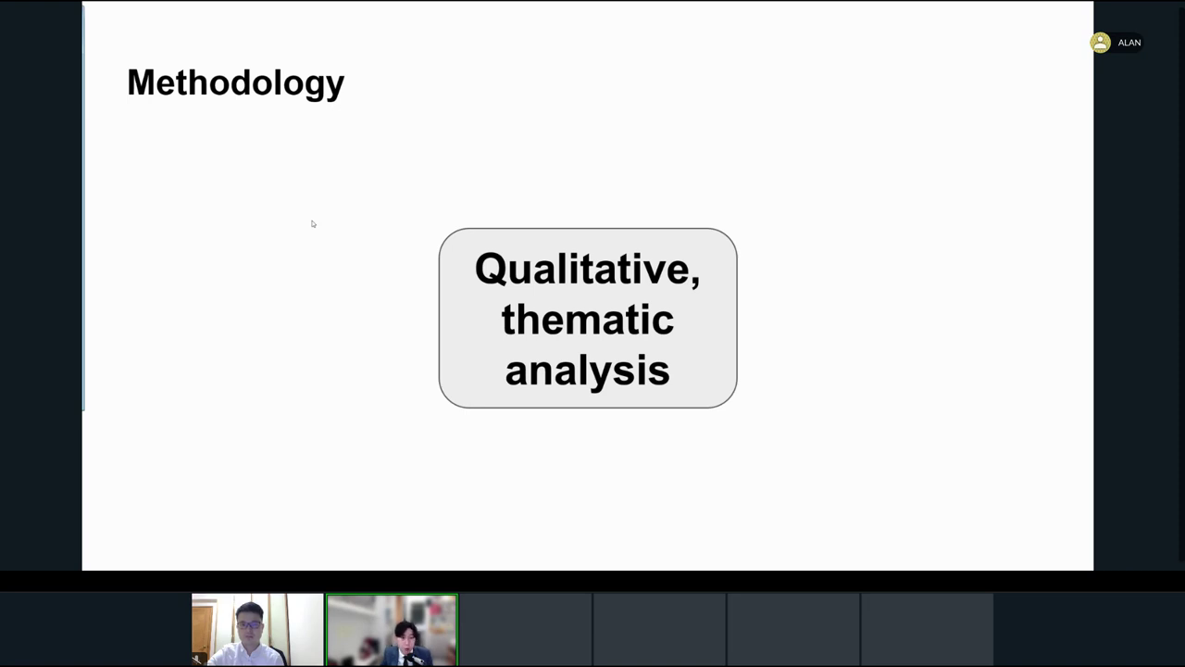
{"action": "mouse_move", "coordinate": [273, 248]}
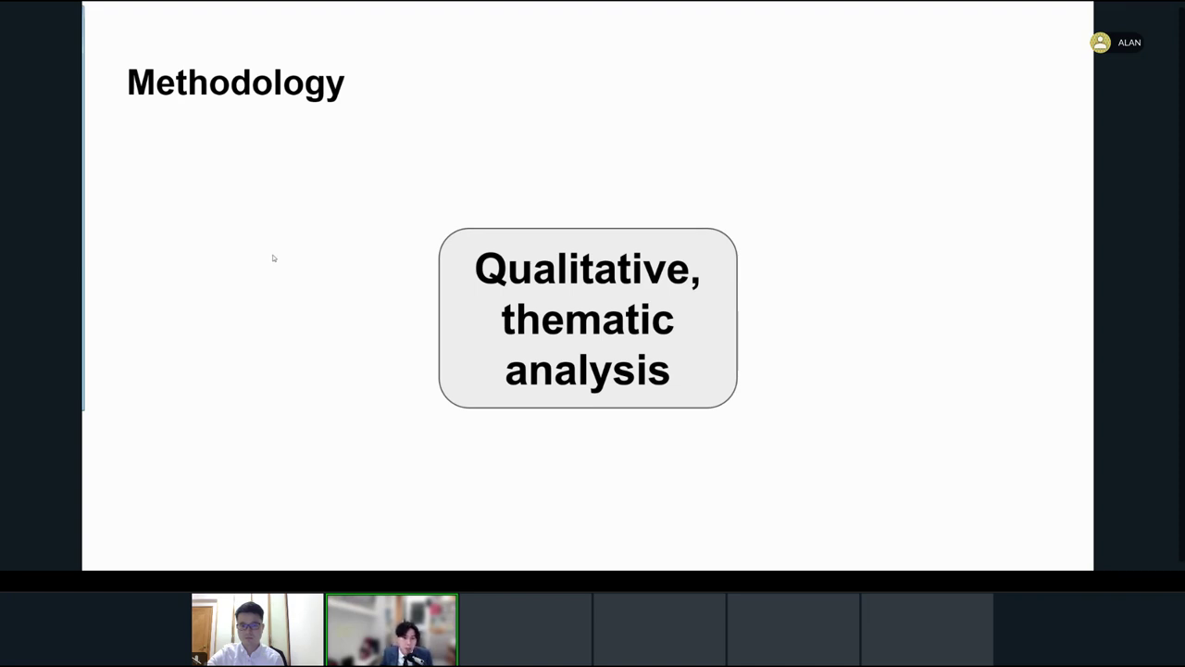
{"action": "mouse_move", "coordinate": [263, 256]}
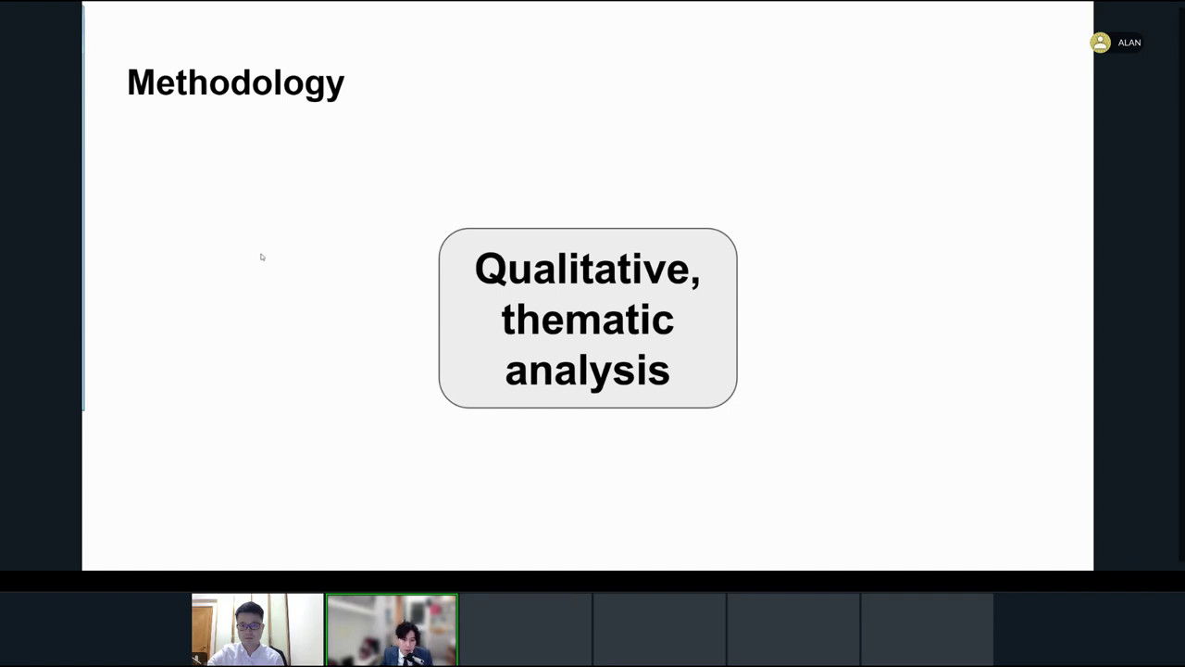
{"action": "mouse_move", "coordinate": [193, 289]}
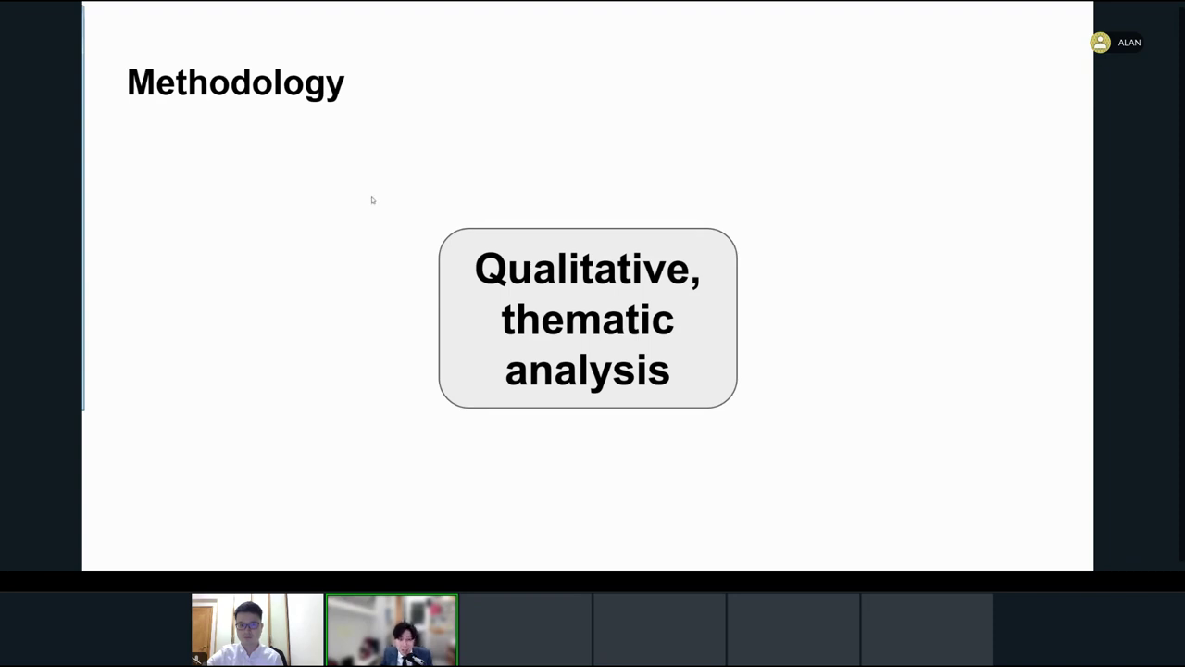
{"action": "mouse_move", "coordinate": [315, 207]}
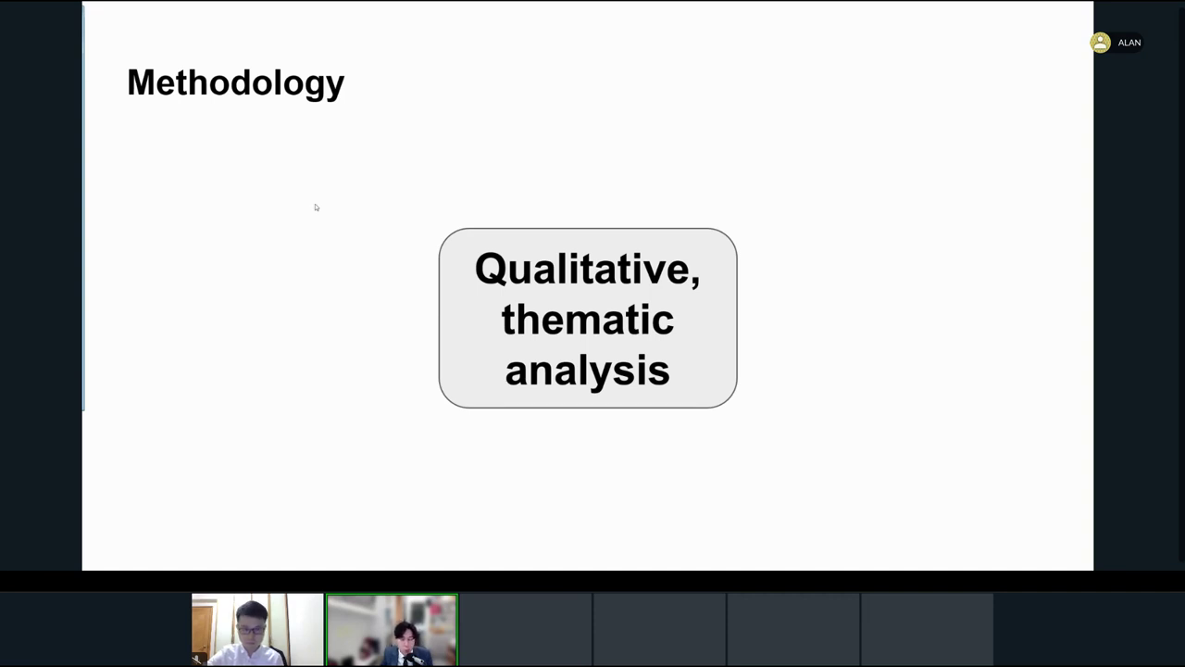
{"action": "mouse_move", "coordinate": [336, 283]}
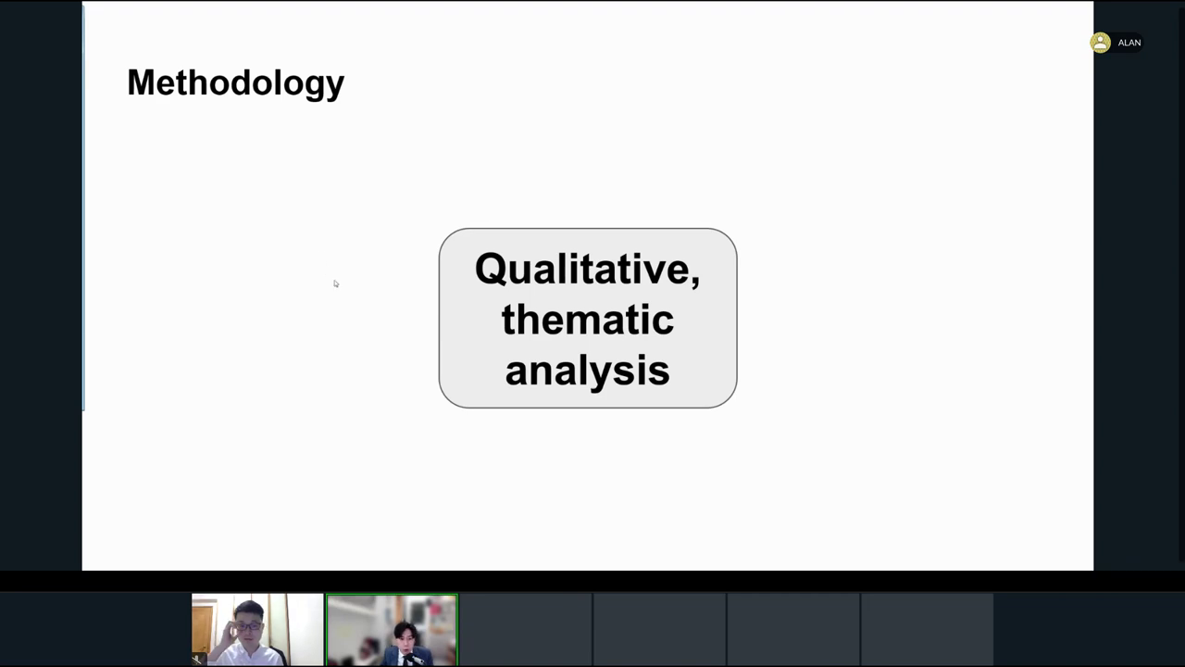
{"action": "mouse_move", "coordinate": [554, 313]}
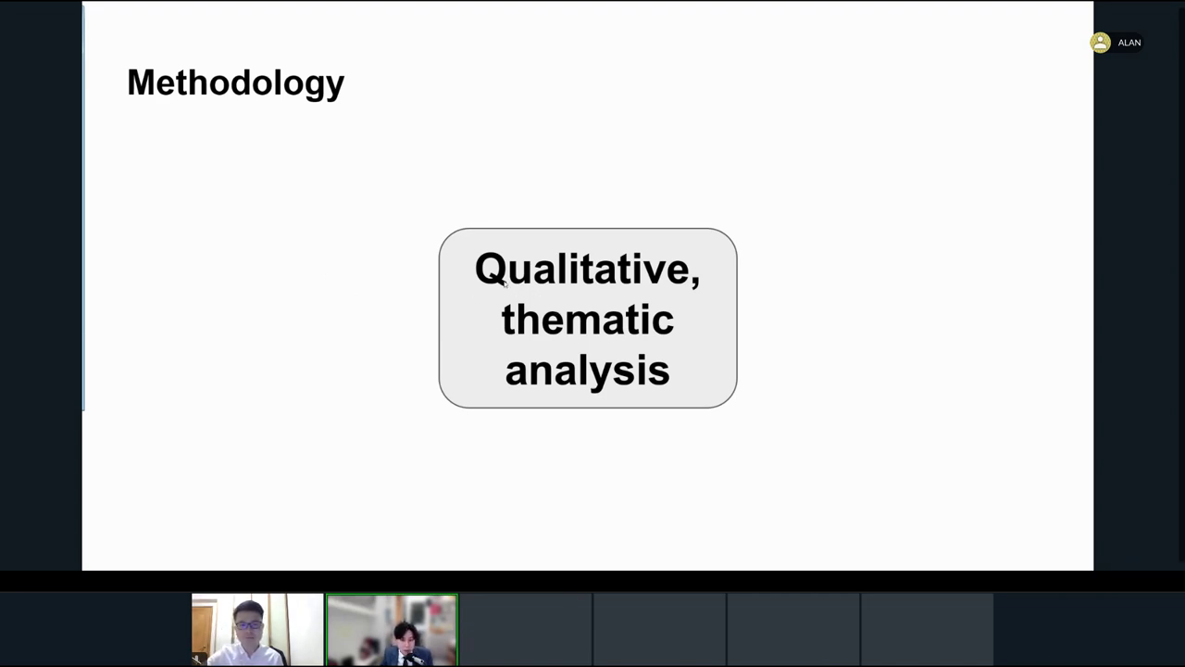
{"action": "mouse_move", "coordinate": [430, 282]}
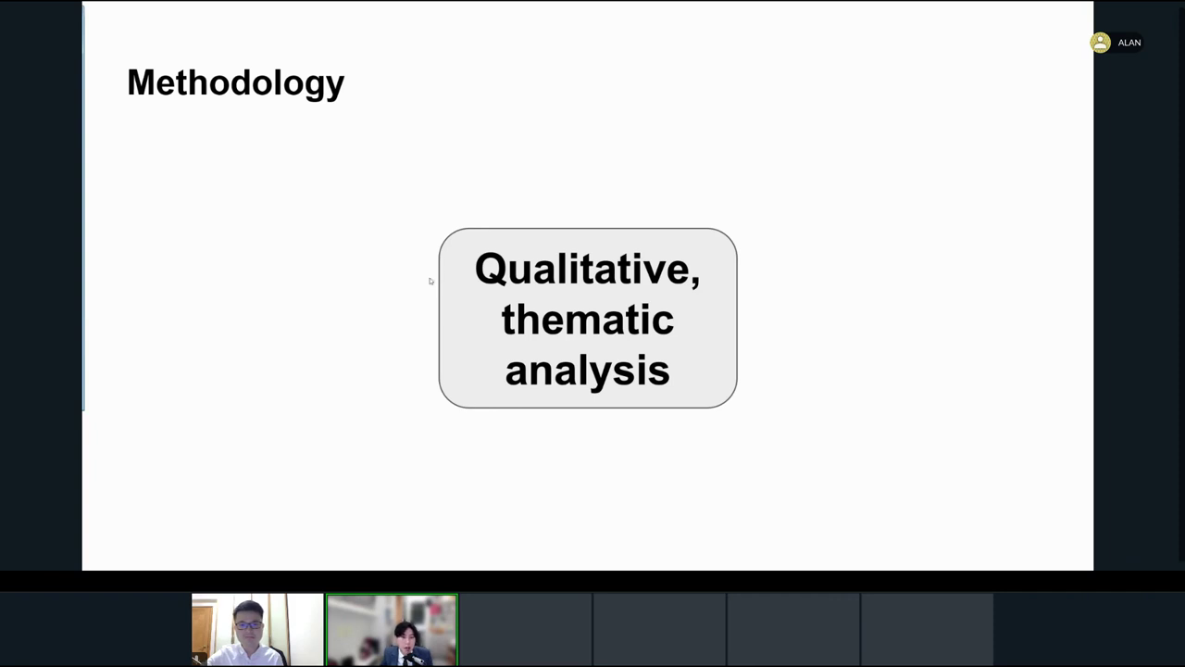
{"action": "mouse_move", "coordinate": [263, 281]}
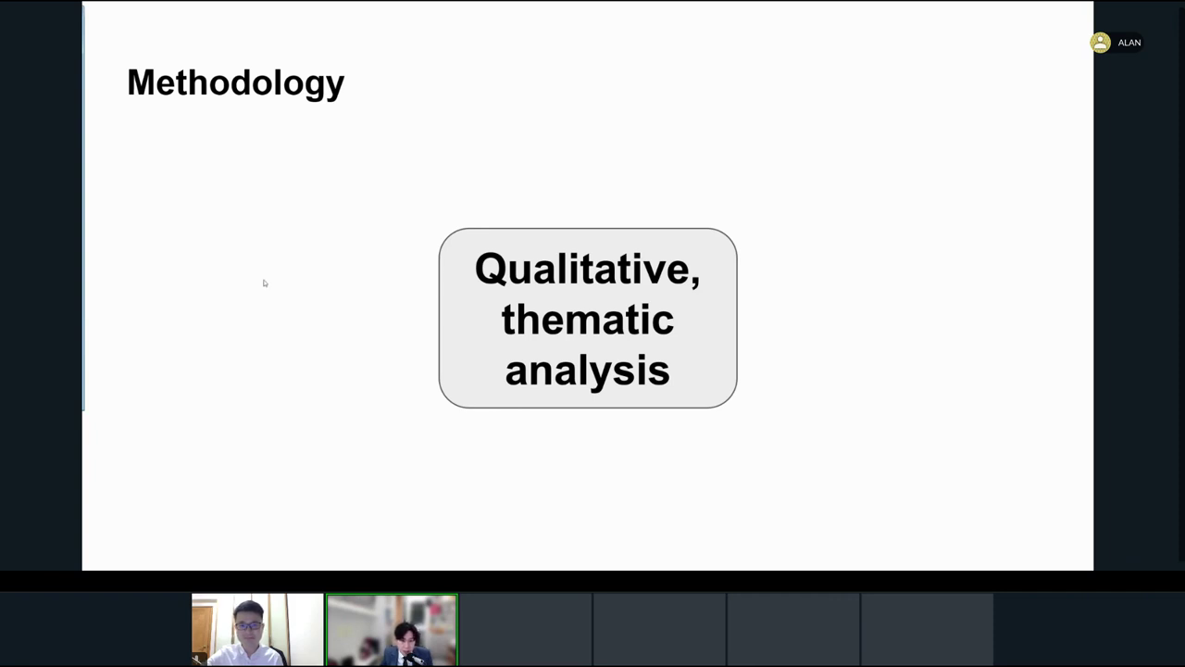
{"action": "mouse_move", "coordinate": [392, 313]}
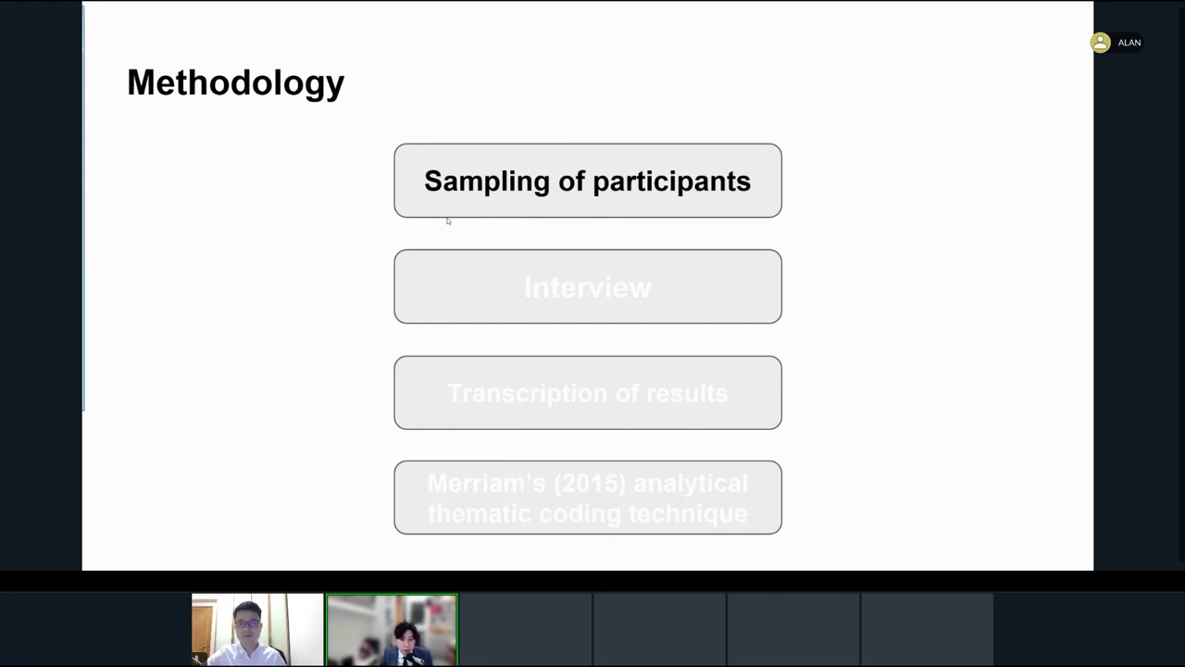
{"action": "mouse_move", "coordinate": [259, 196]}
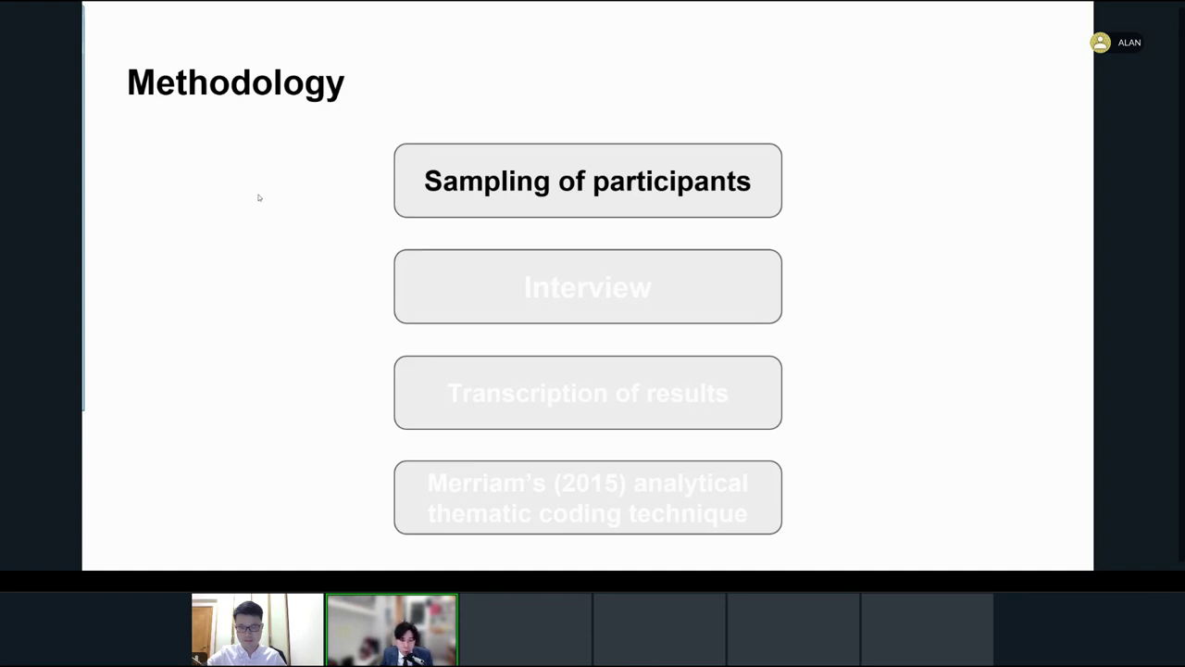
{"action": "mouse_move", "coordinate": [415, 237]}
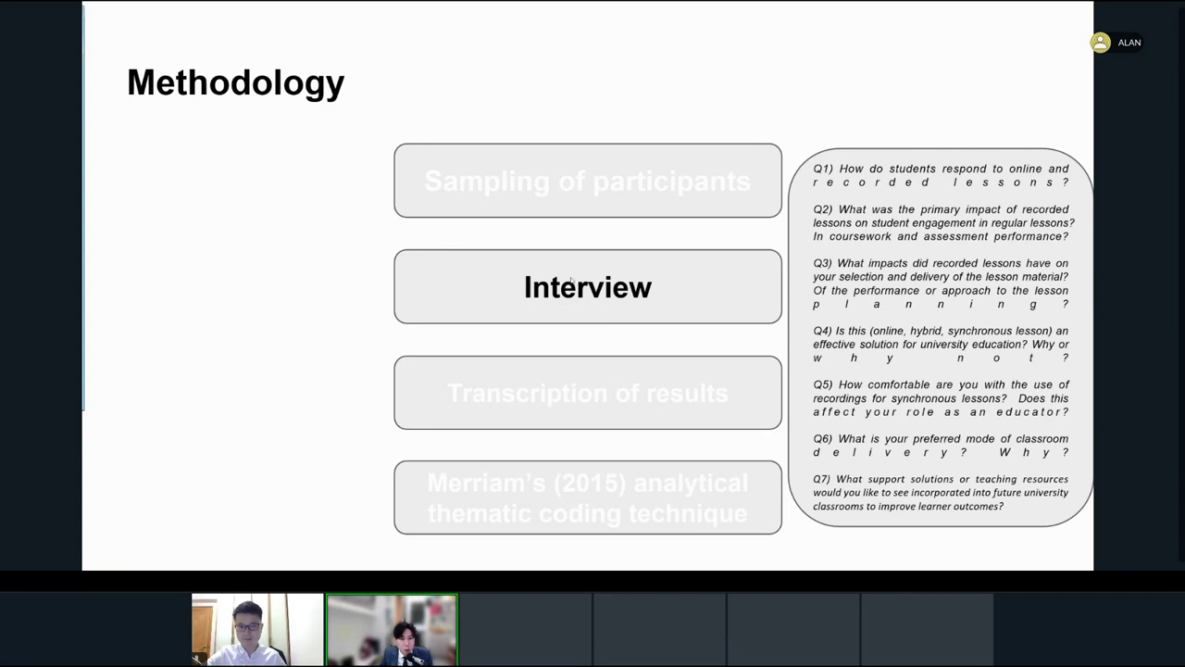
{"action": "mouse_move", "coordinate": [467, 278]}
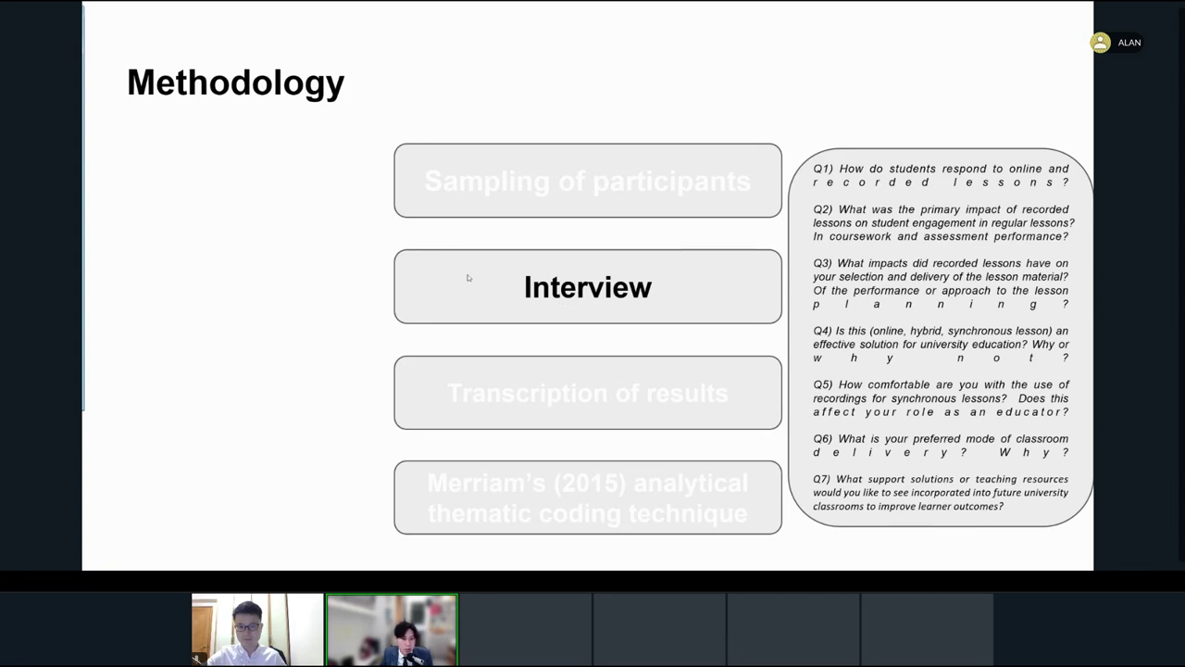
{"action": "mouse_move", "coordinate": [455, 293]}
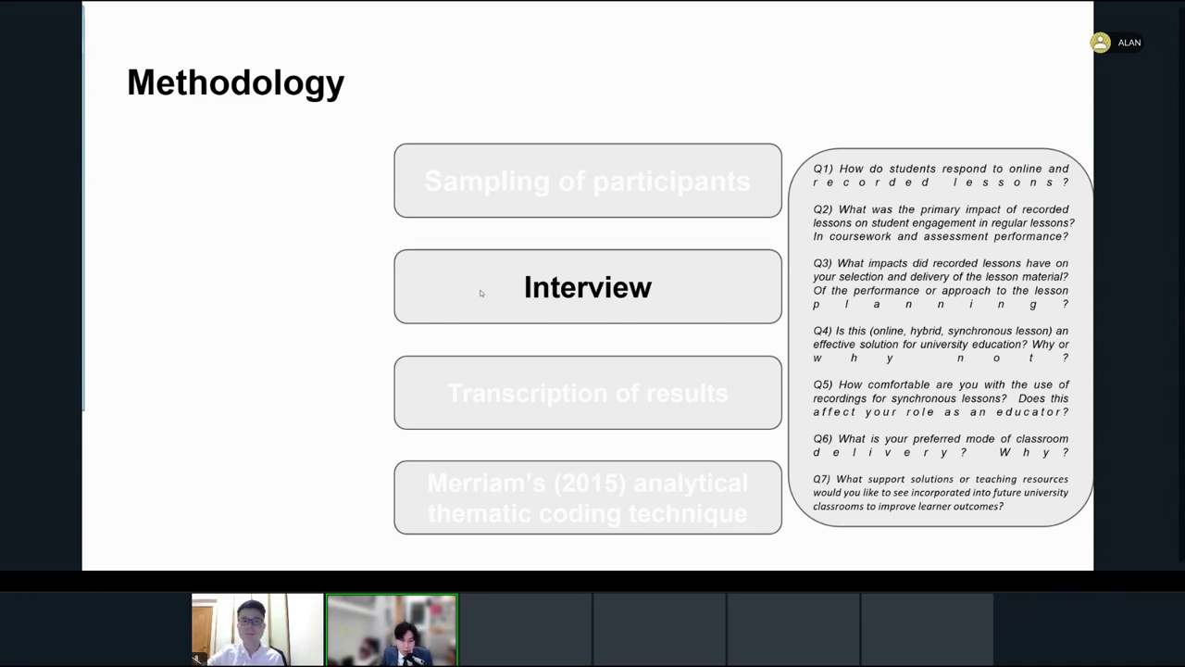
{"action": "mouse_move", "coordinate": [232, 257]}
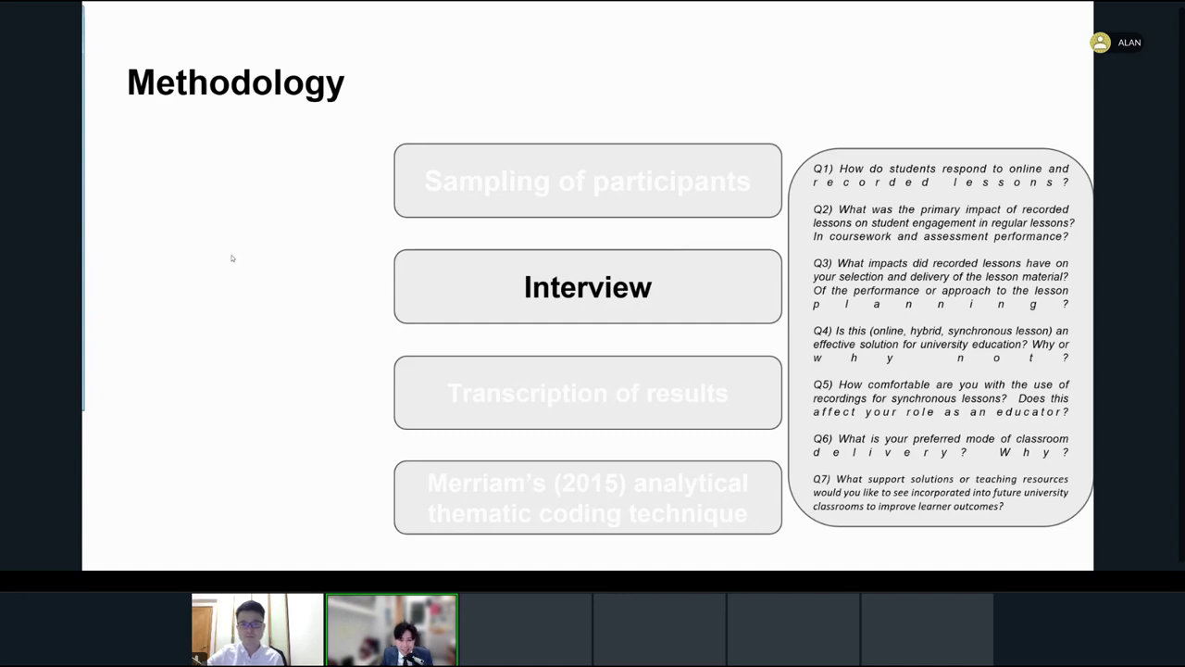
{"action": "mouse_move", "coordinate": [911, 444]}
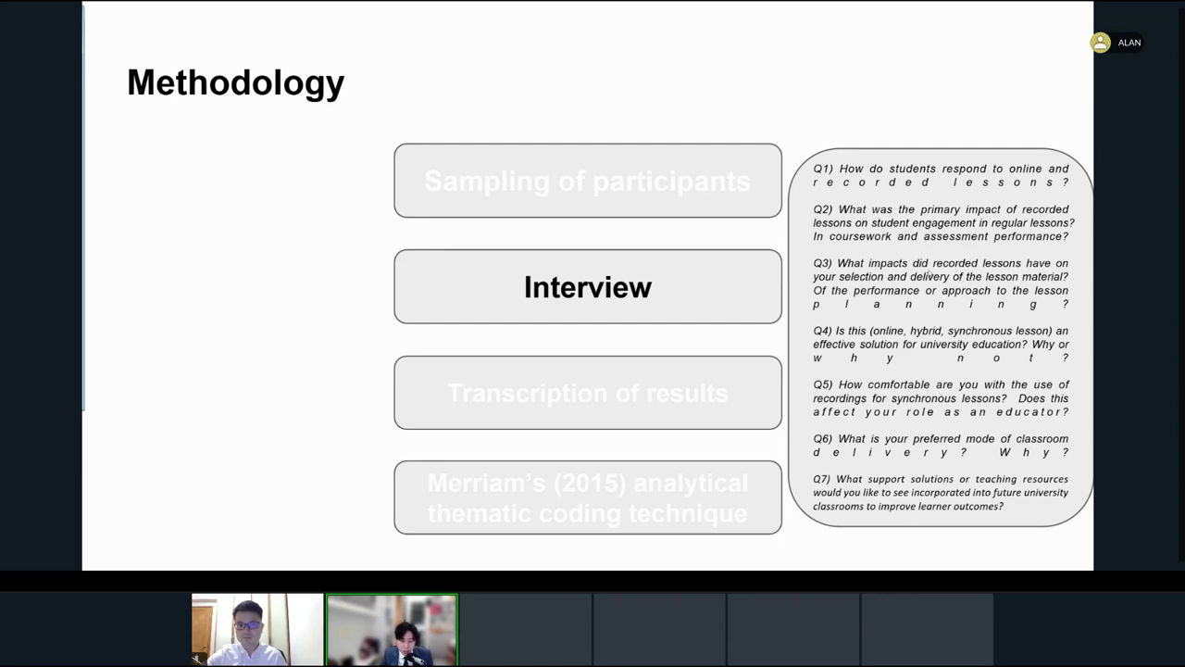
{"action": "mouse_move", "coordinate": [178, 230]}
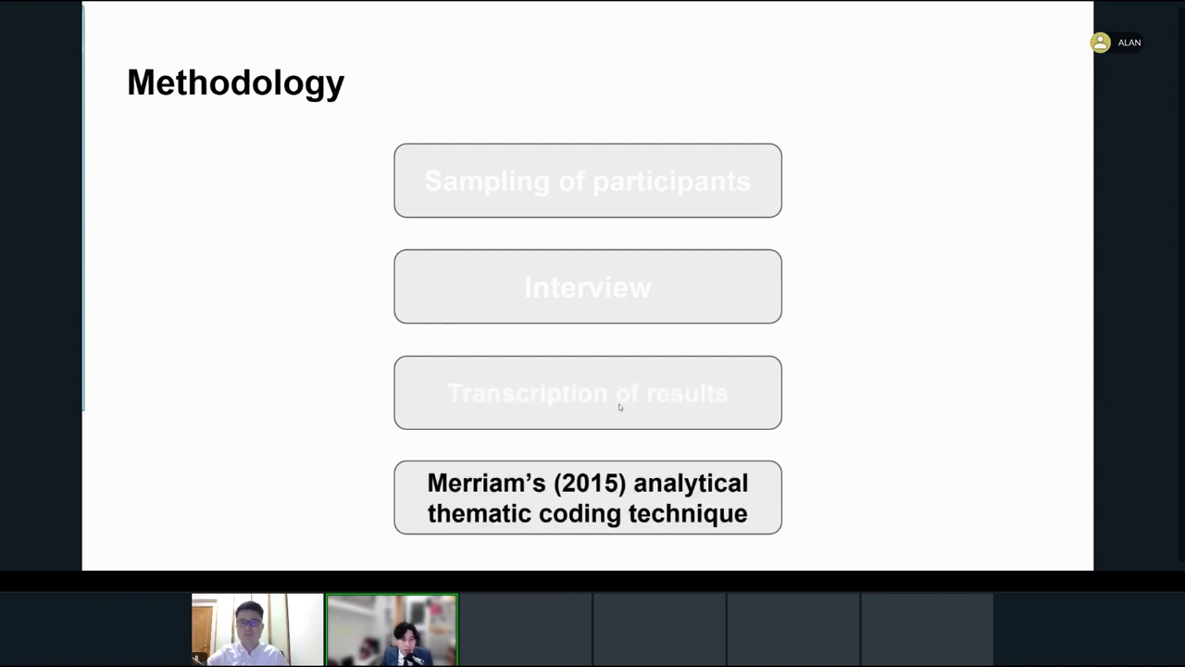
{"action": "mouse_move", "coordinate": [124, 263]}
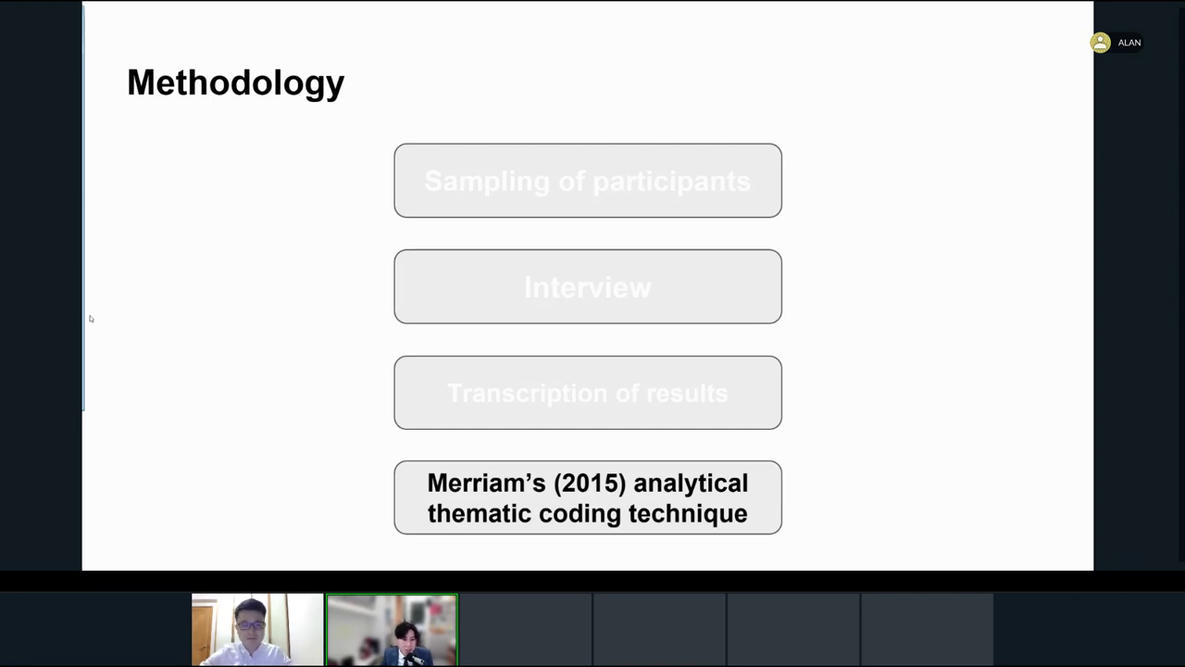
{"action": "mouse_move", "coordinate": [245, 244]}
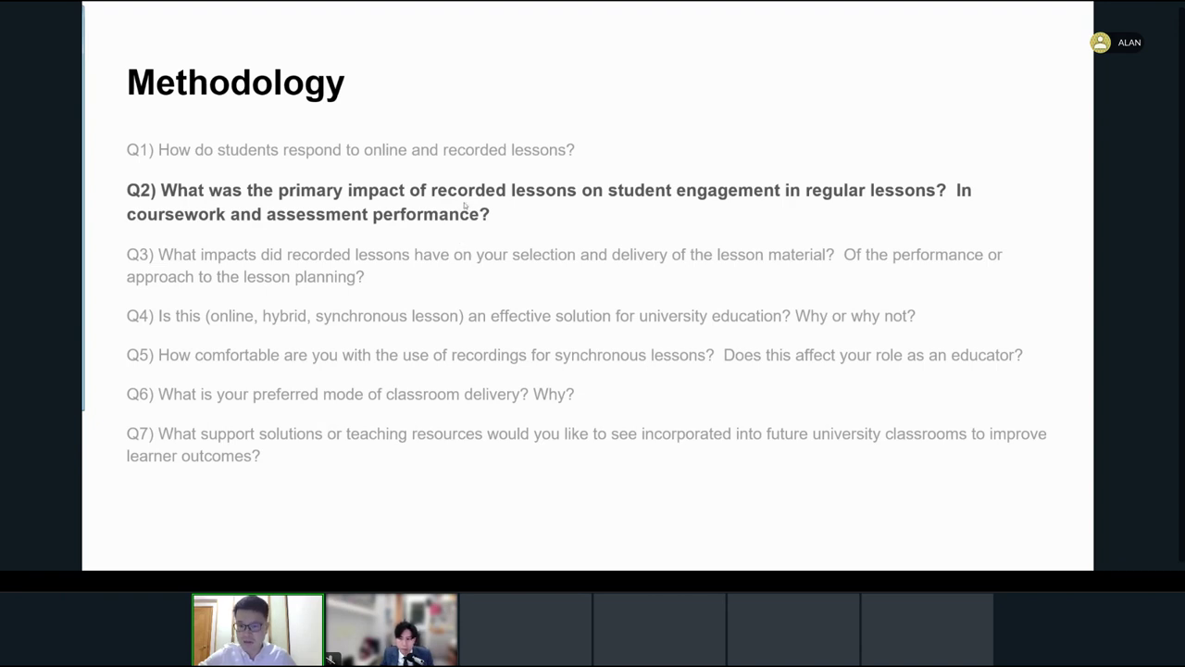
{"action": "mouse_move", "coordinate": [515, 206]}
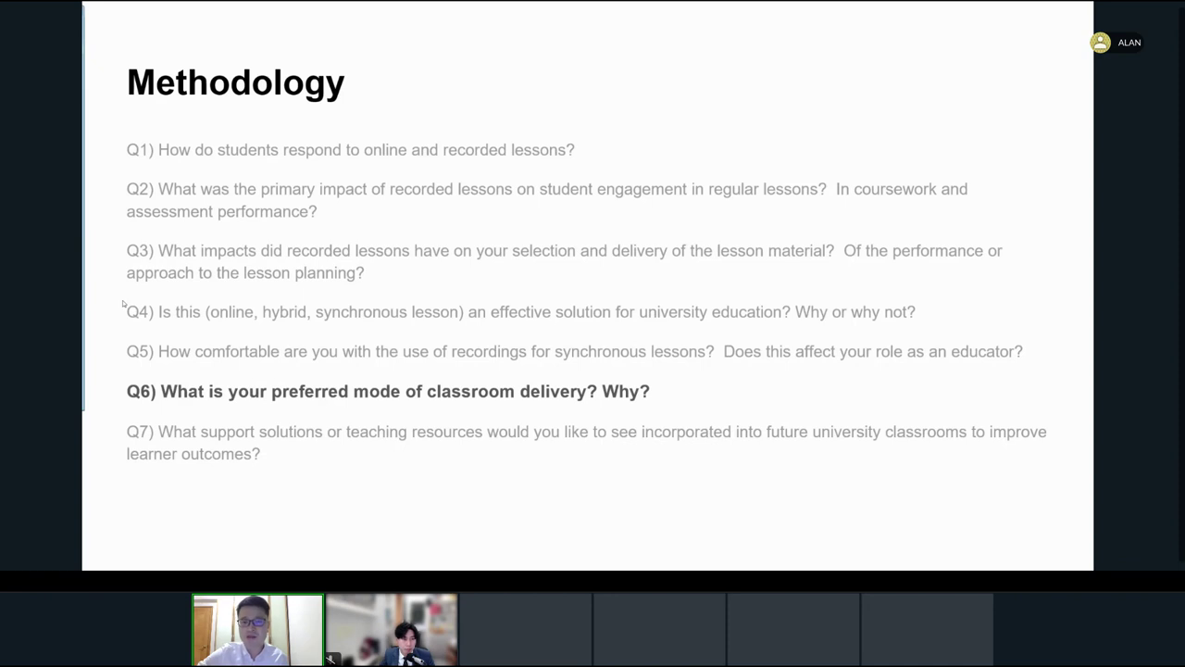
{"action": "mouse_move", "coordinate": [325, 267]}
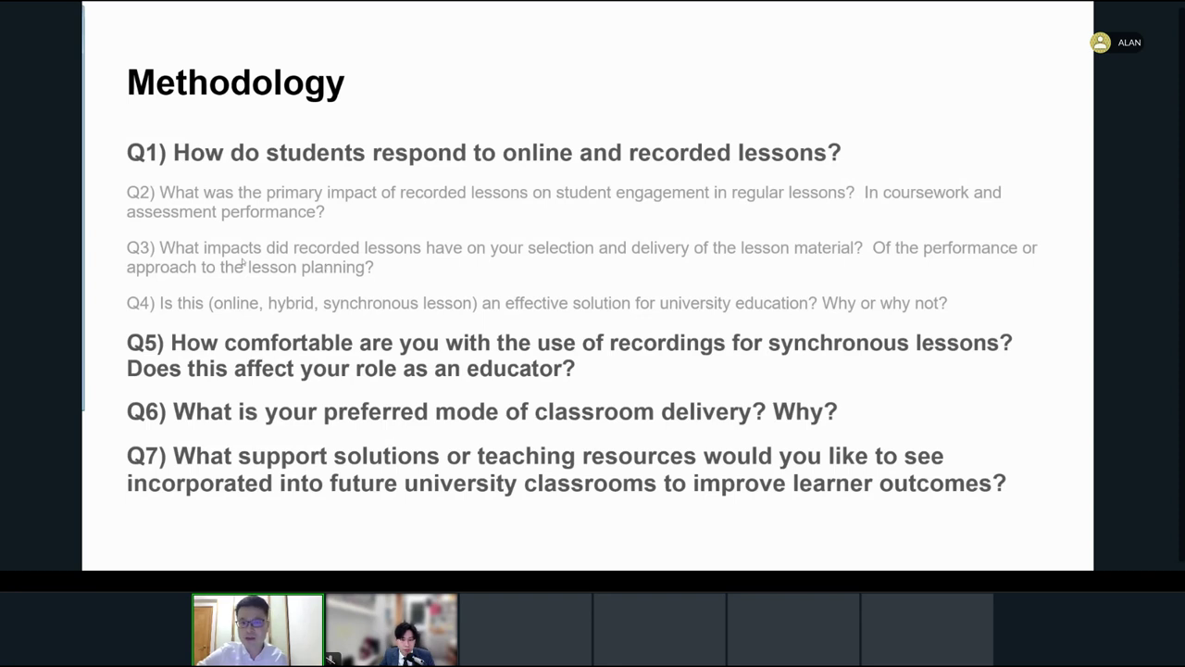
{"action": "mouse_move", "coordinate": [101, 256]}
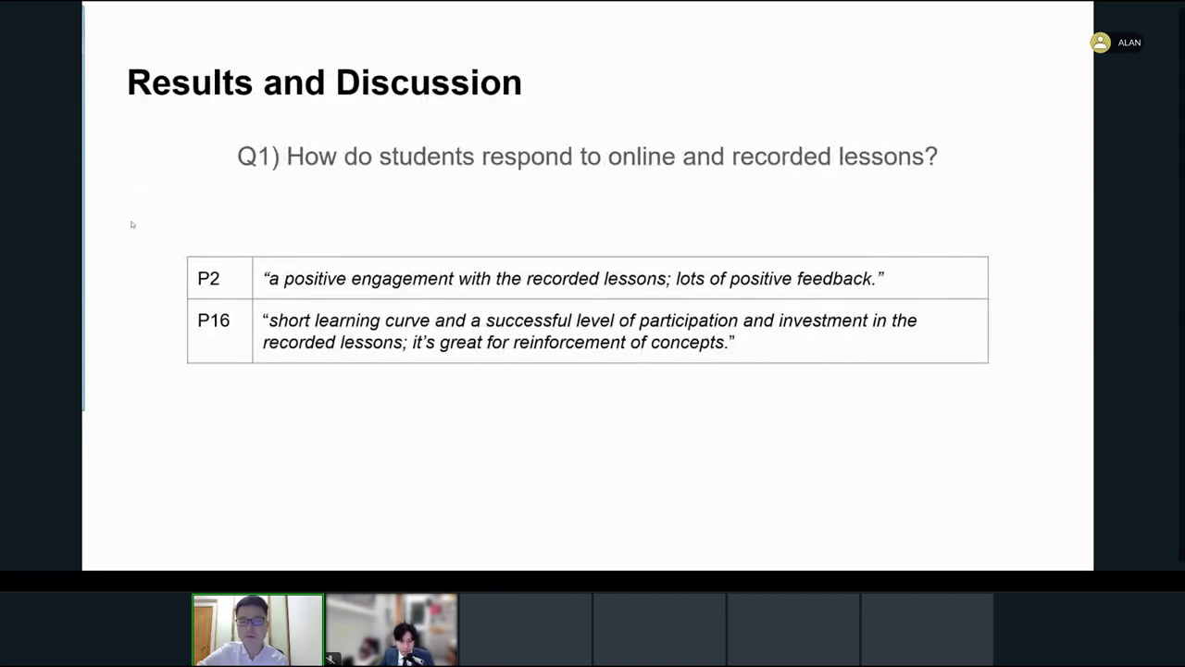
{"action": "mouse_move", "coordinate": [363, 219]}
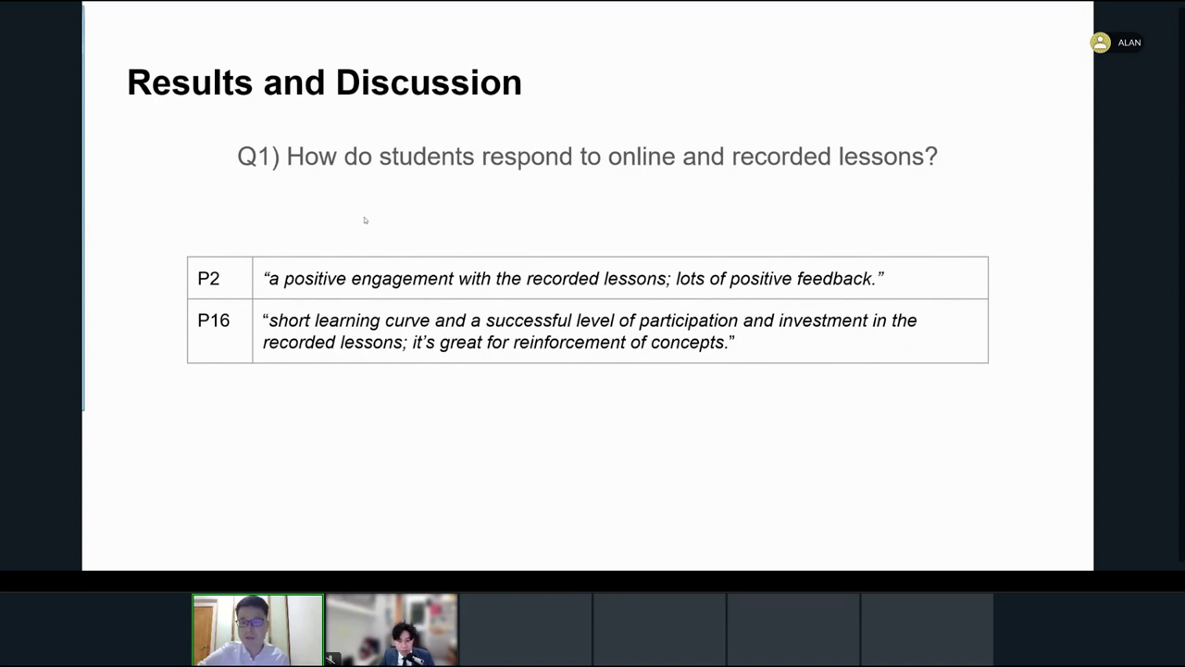
{"action": "mouse_move", "coordinate": [119, 241]}
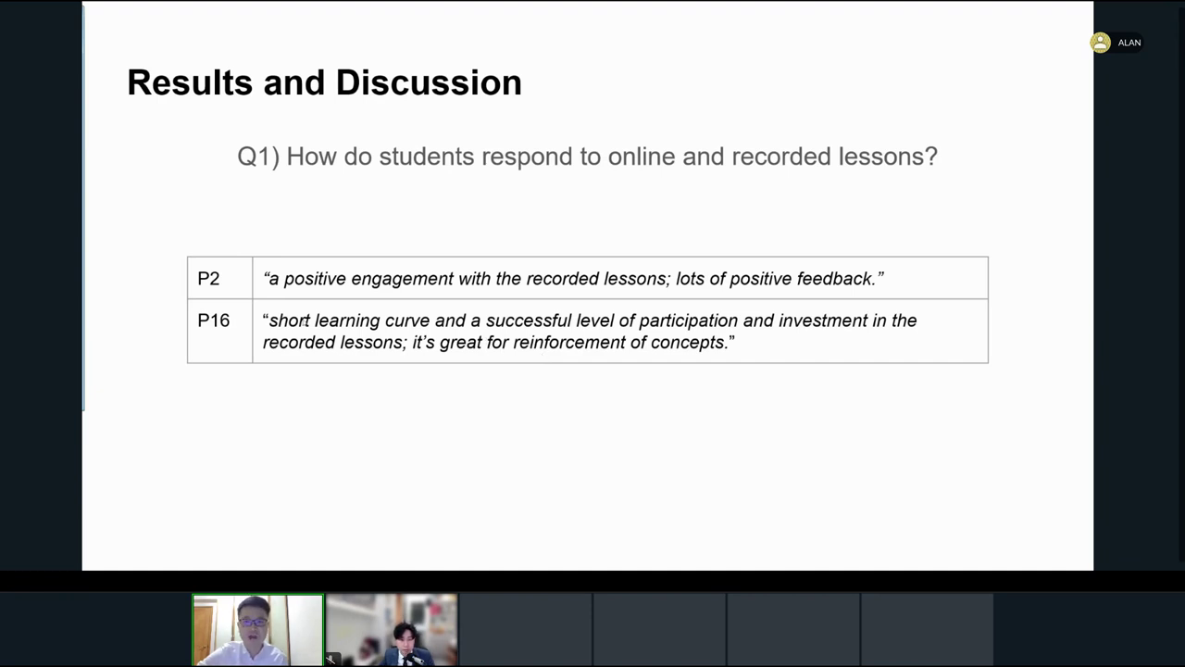
{"action": "mouse_move", "coordinate": [515, 298]}
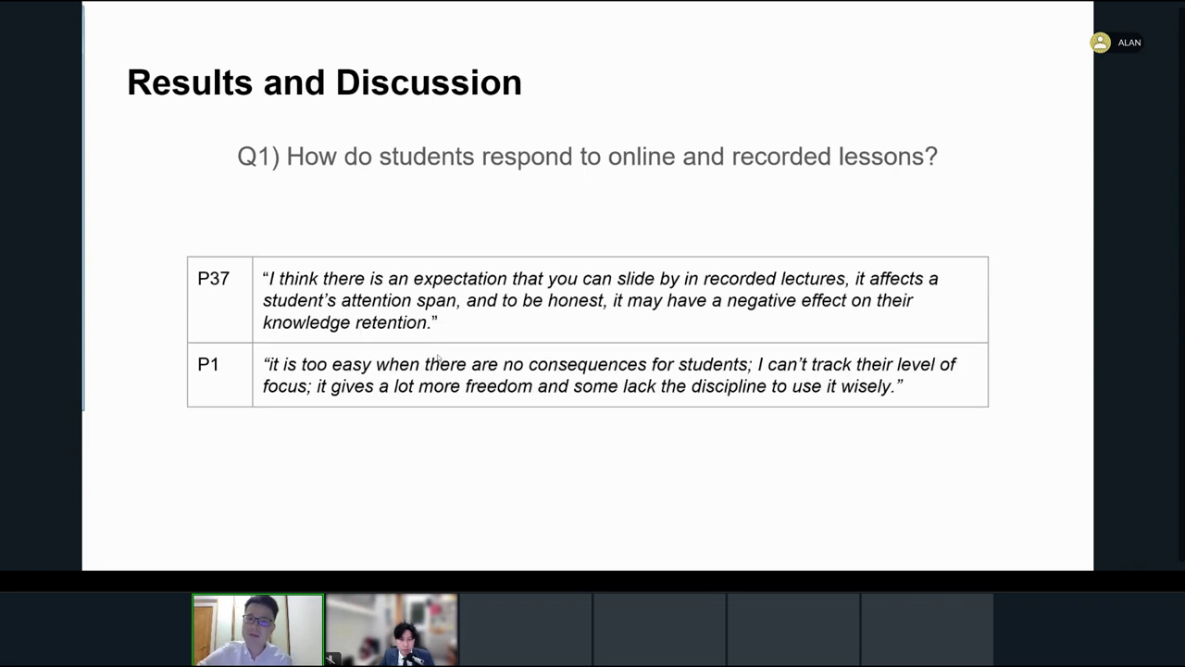
{"action": "mouse_move", "coordinate": [100, 289]}
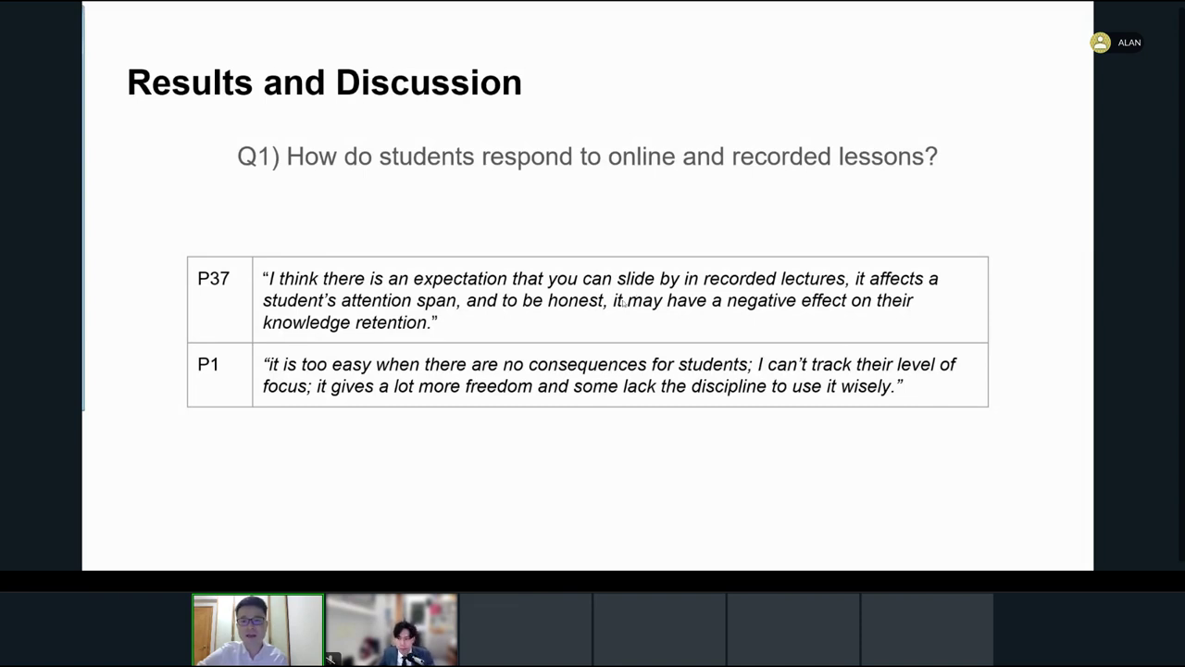
{"action": "mouse_move", "coordinate": [755, 315]}
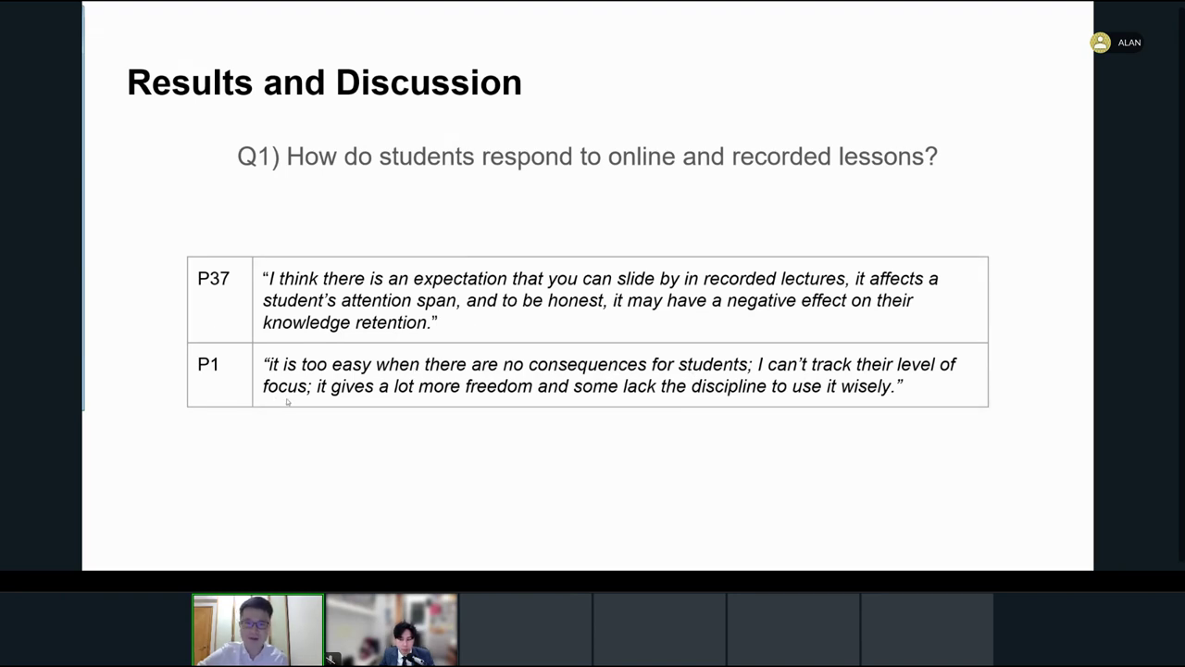
{"action": "mouse_move", "coordinate": [485, 393]}
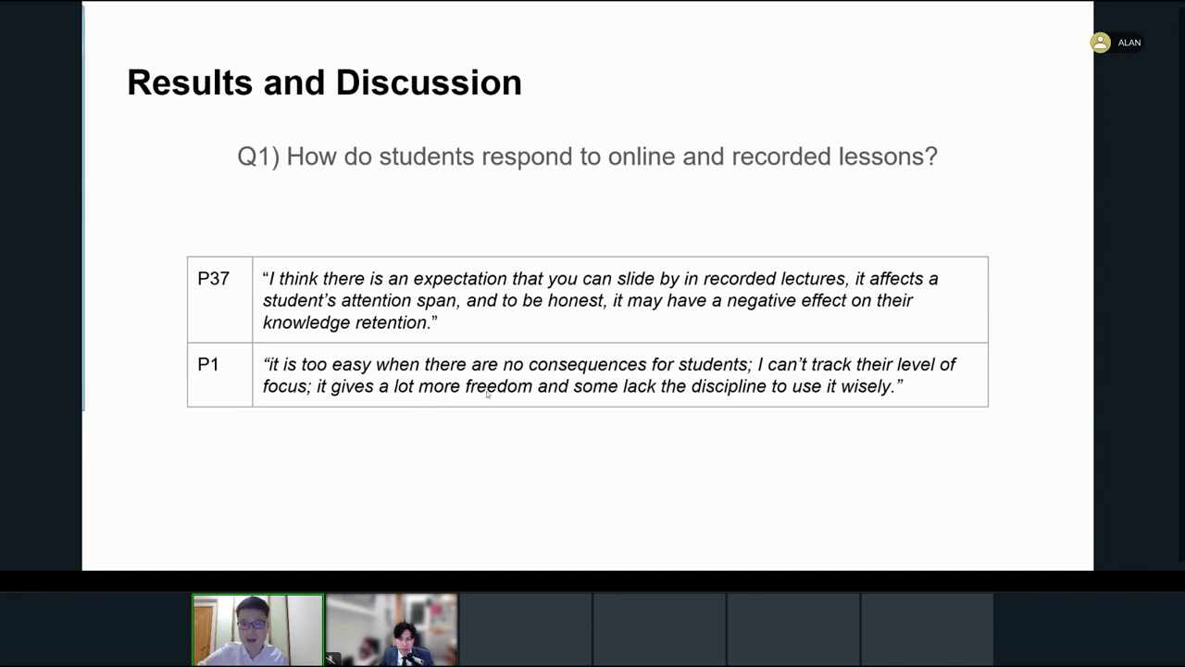
{"action": "mouse_move", "coordinate": [805, 392]}
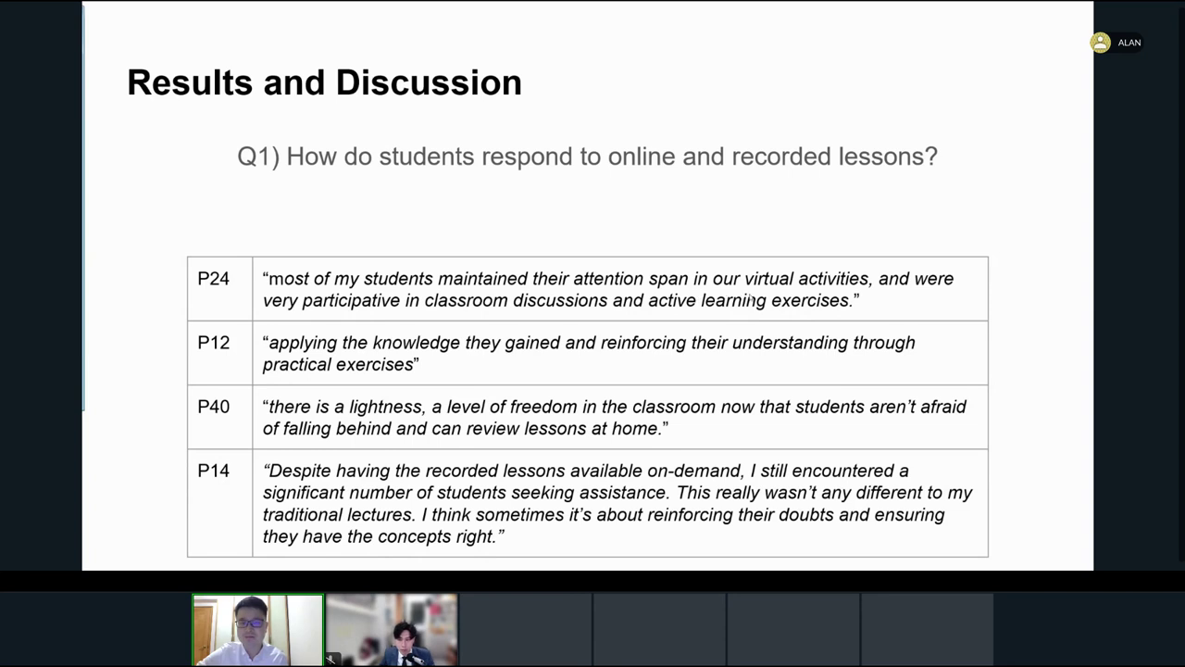
{"action": "mouse_move", "coordinate": [126, 133]}
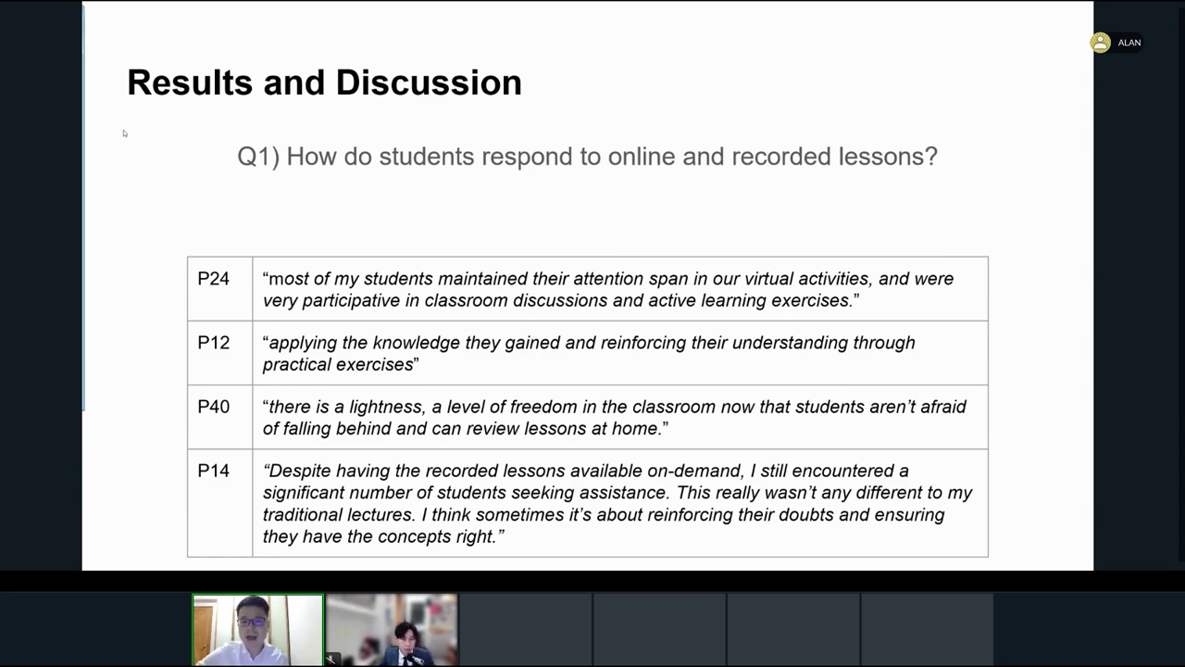
{"action": "mouse_move", "coordinate": [584, 361]}
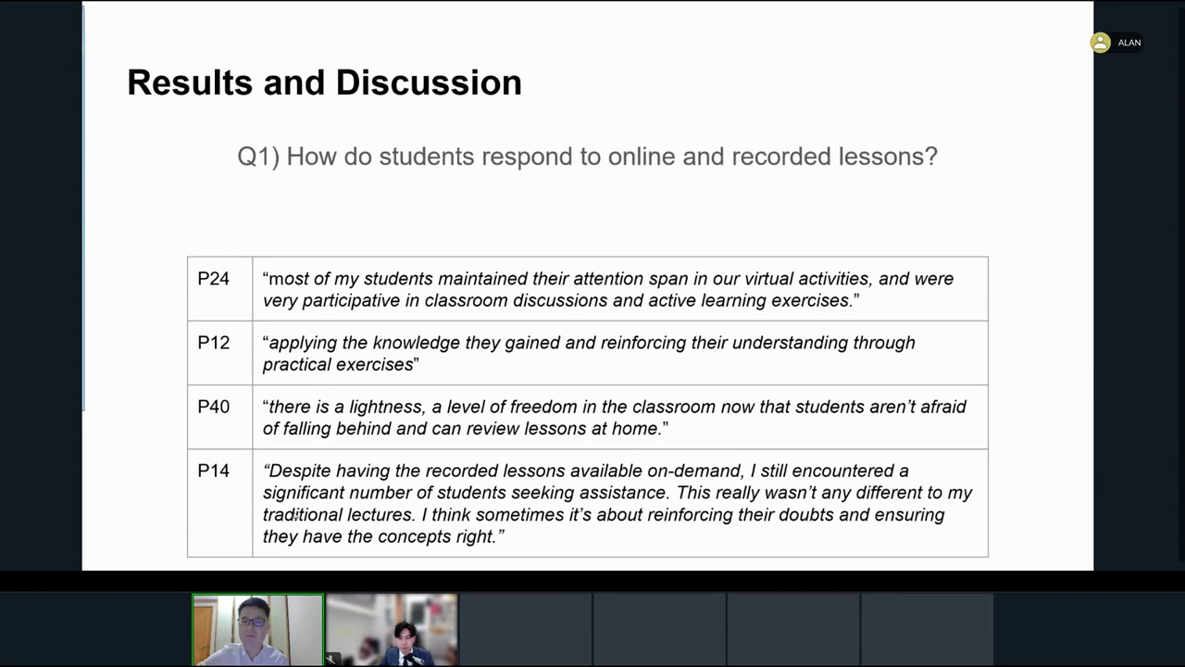
{"action": "mouse_move", "coordinate": [496, 522]}
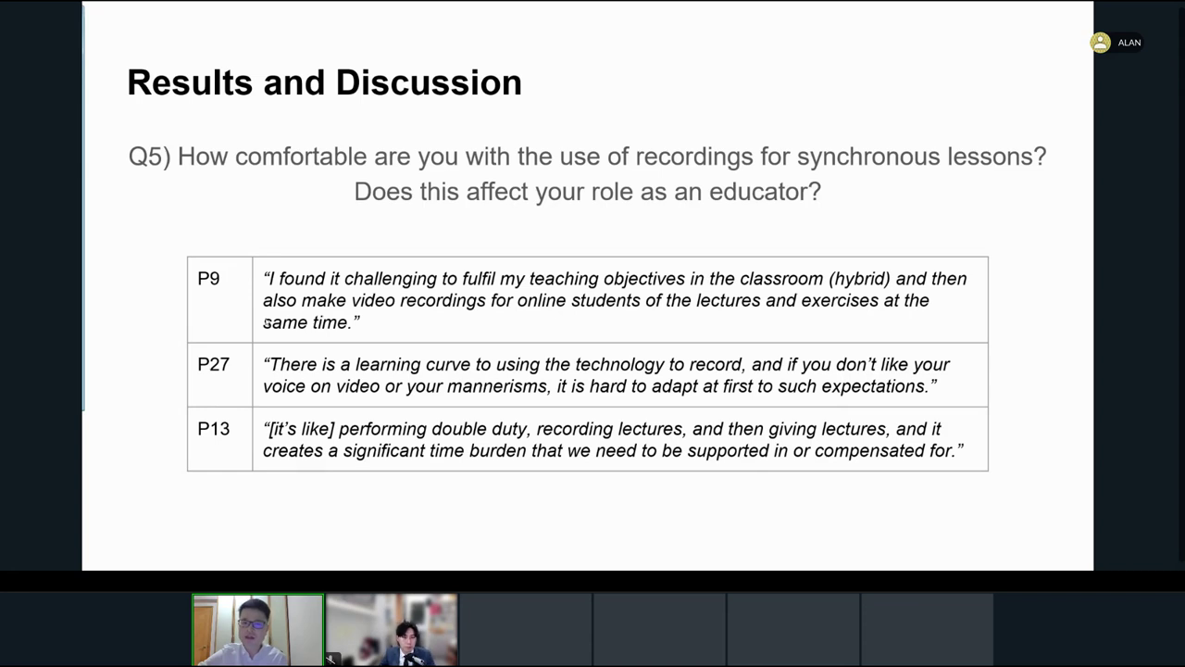
{"action": "mouse_move", "coordinate": [126, 293]}
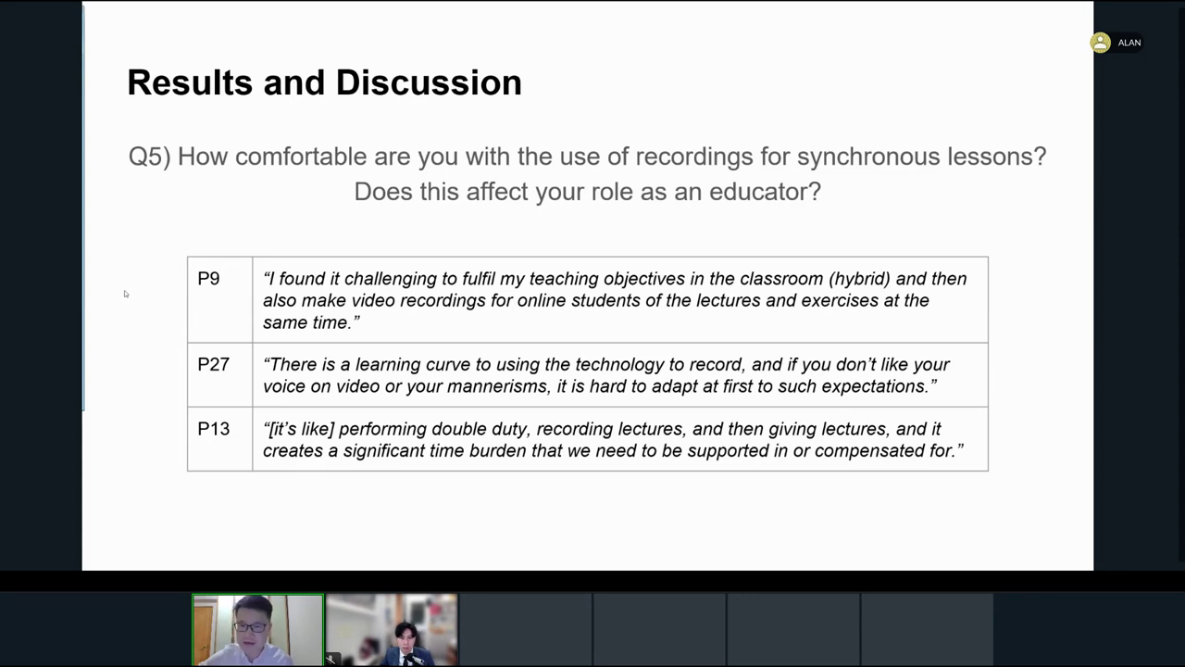
{"action": "mouse_move", "coordinate": [309, 285]}
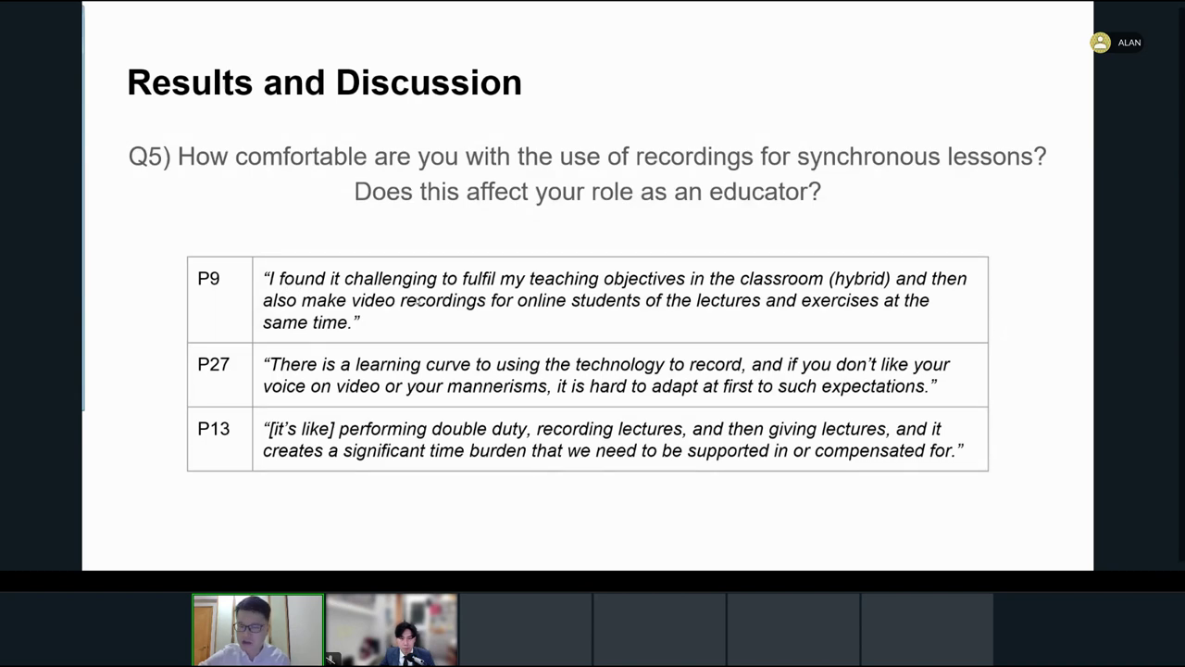
{"action": "mouse_move", "coordinate": [657, 288]}
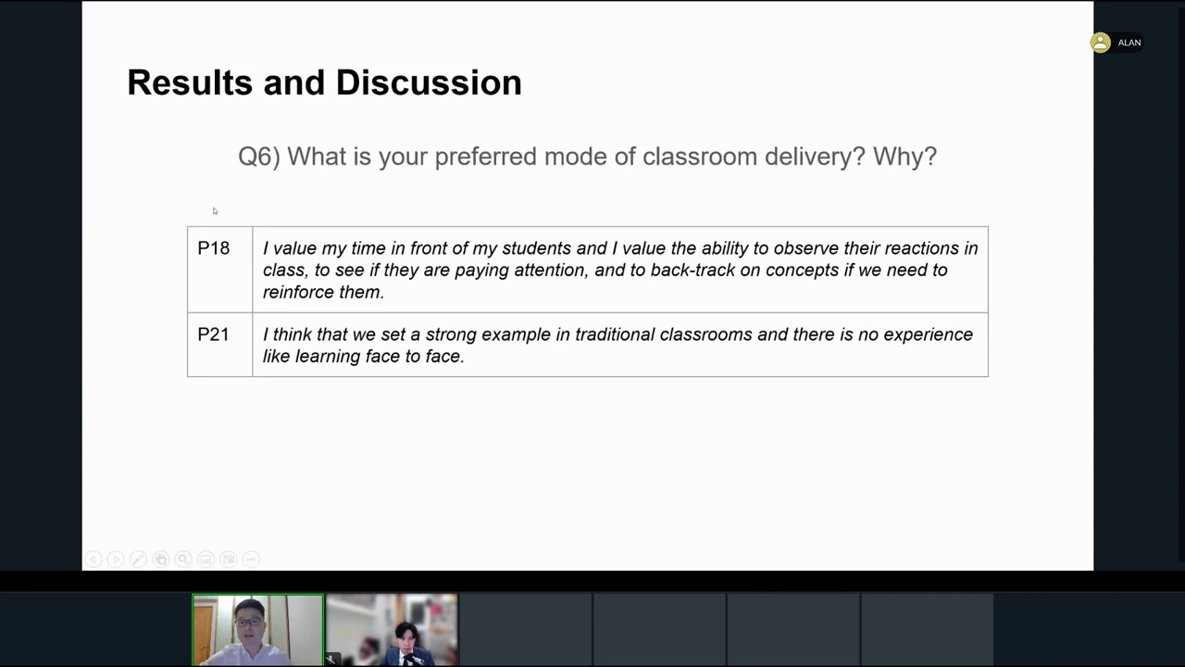
{"action": "mouse_move", "coordinate": [333, 246]}
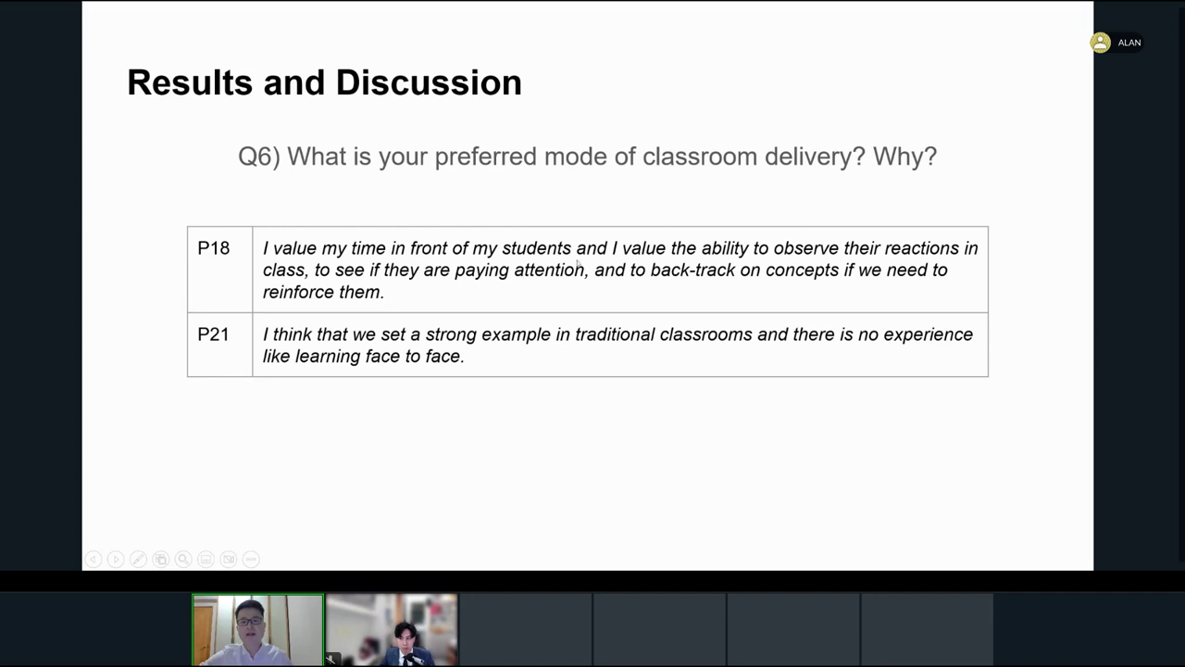
{"action": "mouse_move", "coordinate": [300, 298]}
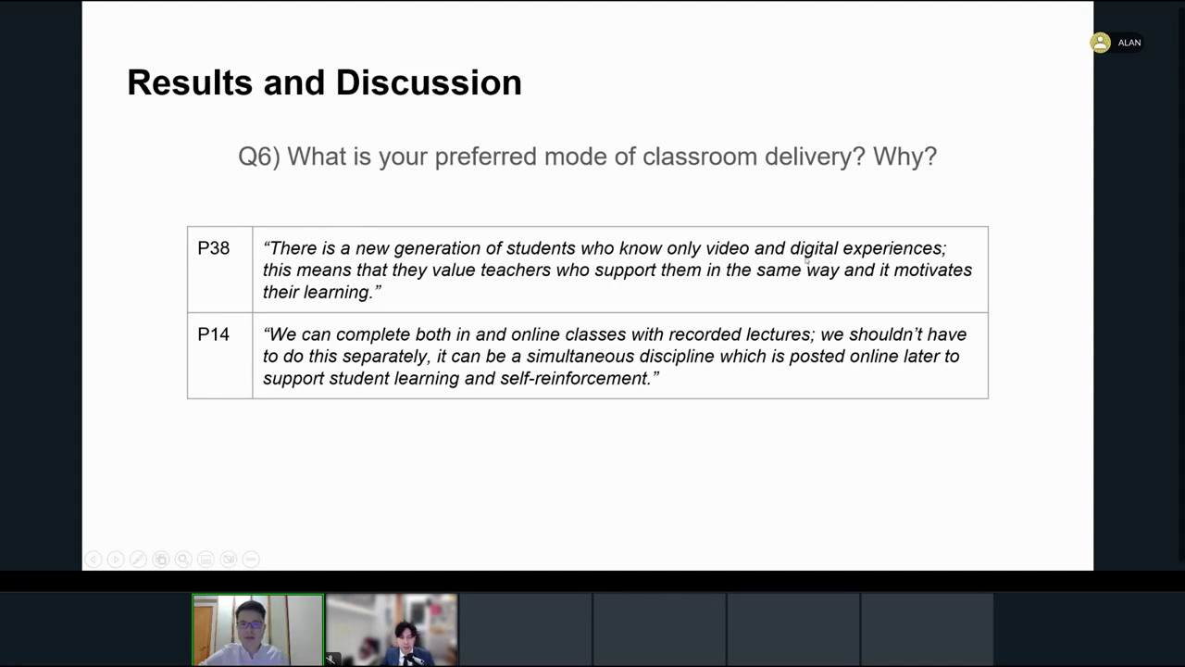
{"action": "mouse_move", "coordinate": [694, 283]}
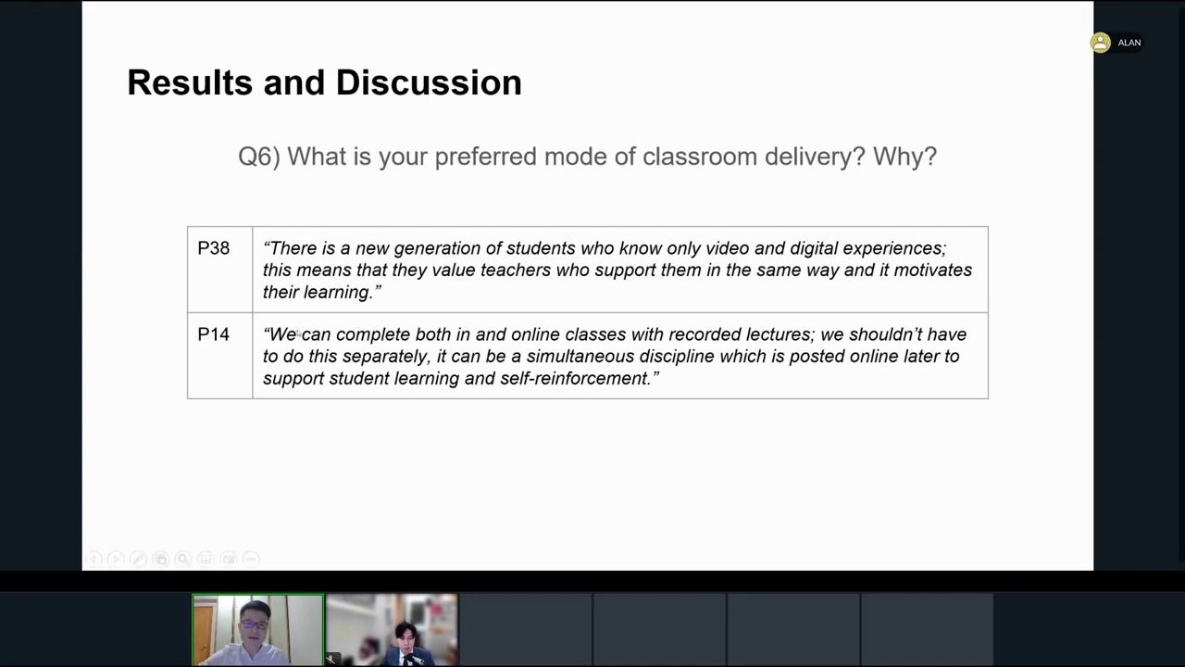
{"action": "mouse_move", "coordinate": [344, 342]}
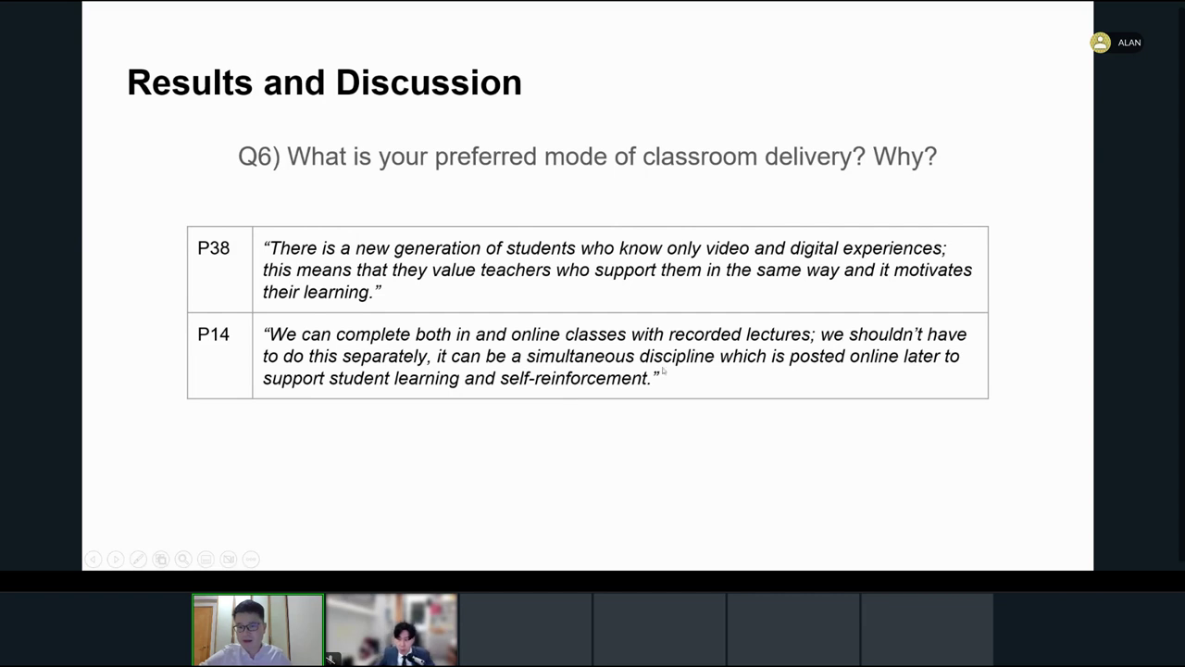
{"action": "mouse_move", "coordinate": [871, 361]}
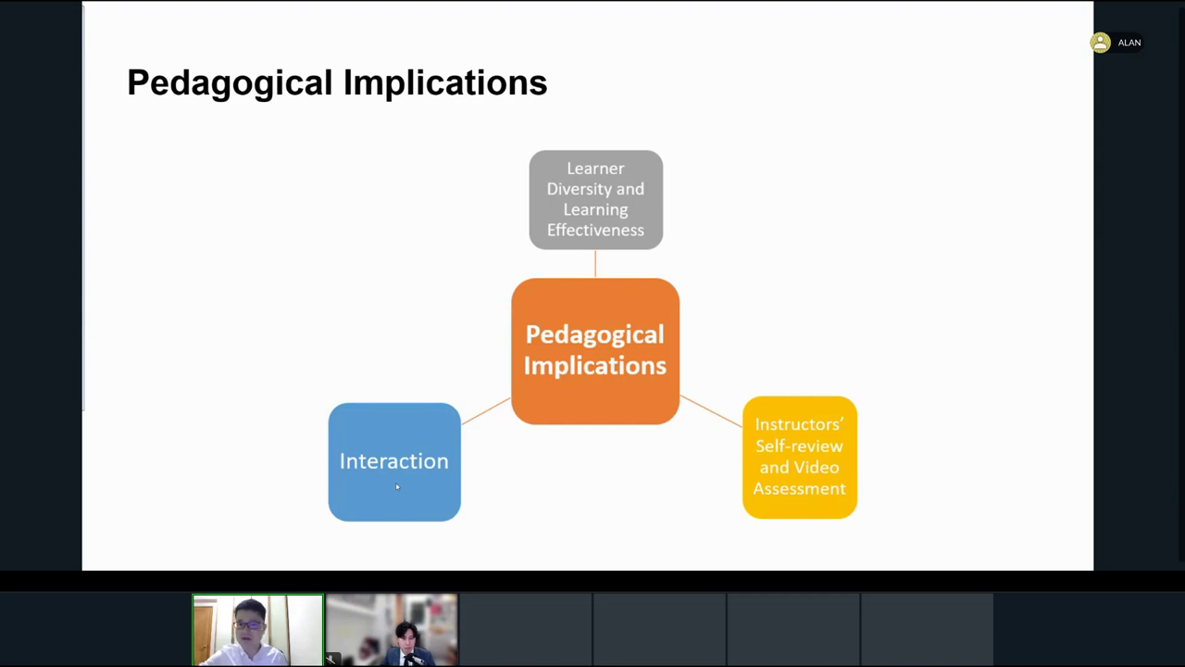
{"action": "mouse_move", "coordinate": [746, 489]}
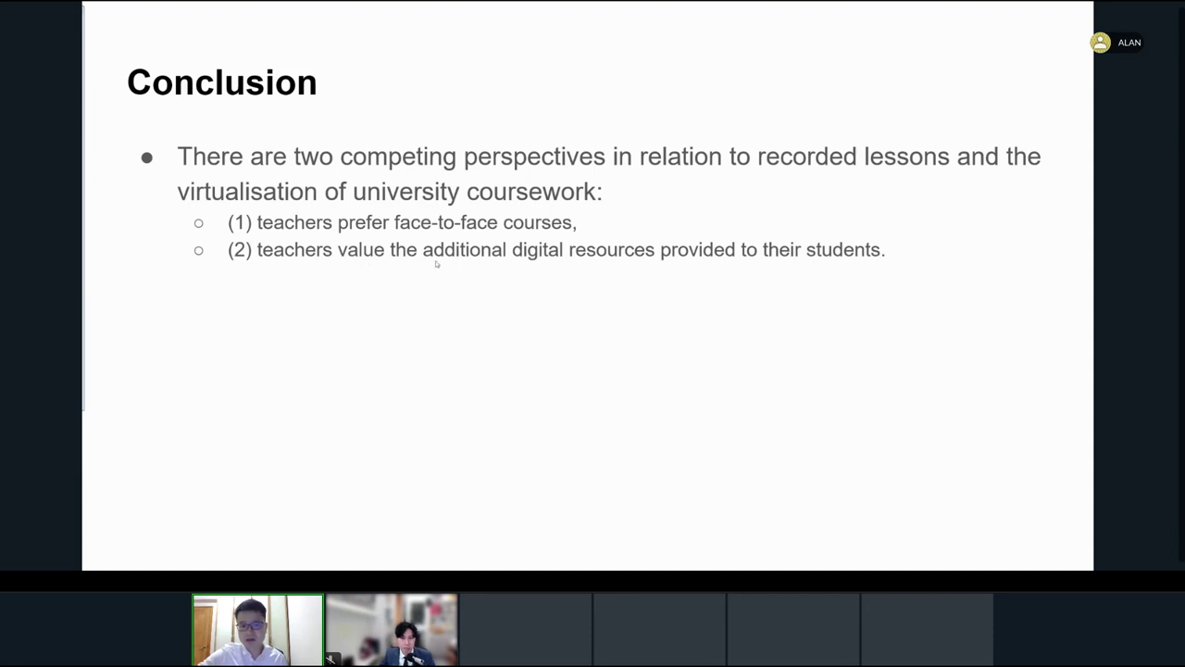
{"action": "mouse_move", "coordinate": [682, 274]}
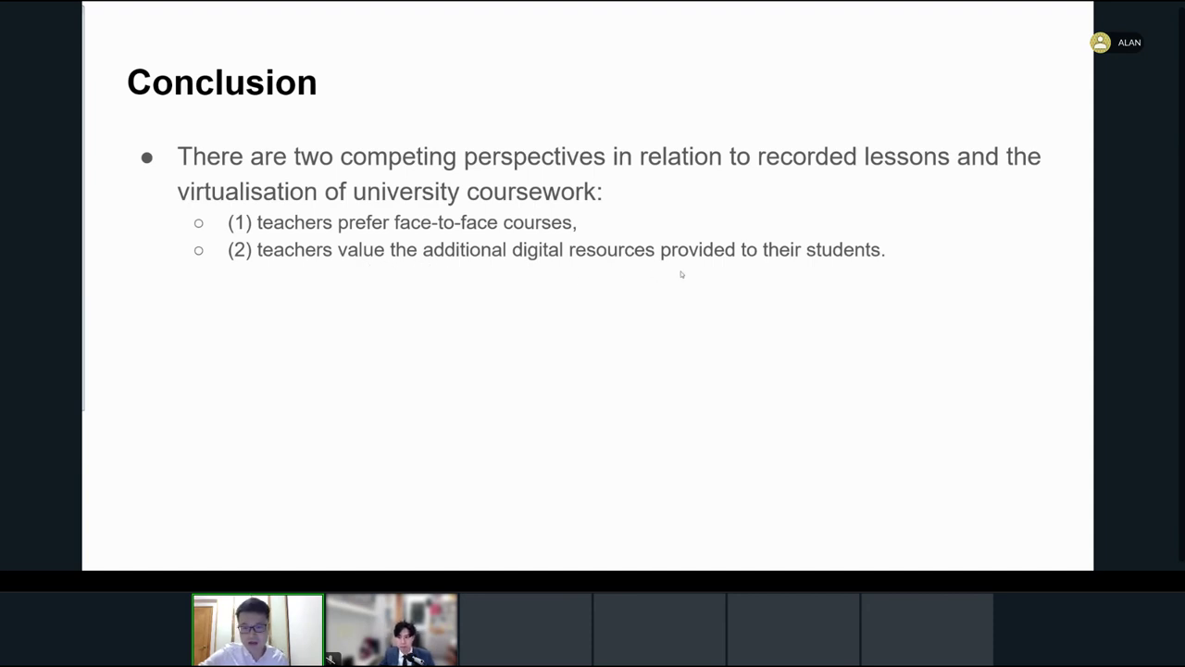
{"action": "mouse_move", "coordinate": [600, 297]}
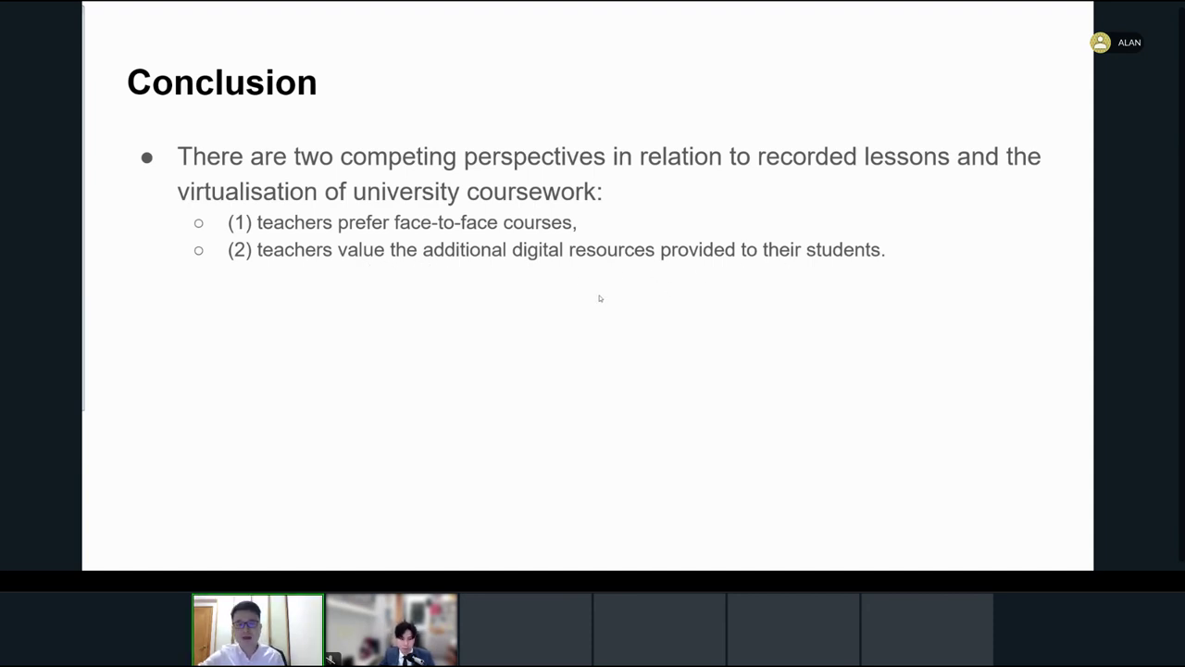